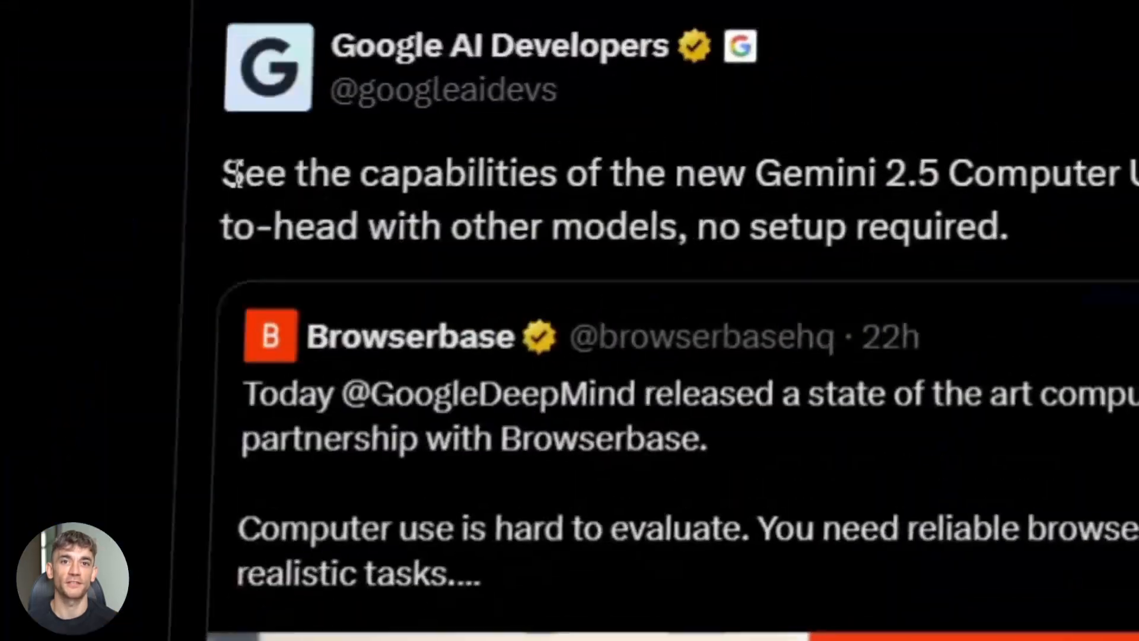
# Highlight the tweet's Gemini 2.5 Computer Use sentence and scroll into the linked article's body.
pyautogui.moveTo(226, 173); pyautogui.dragTo(1054, 173)
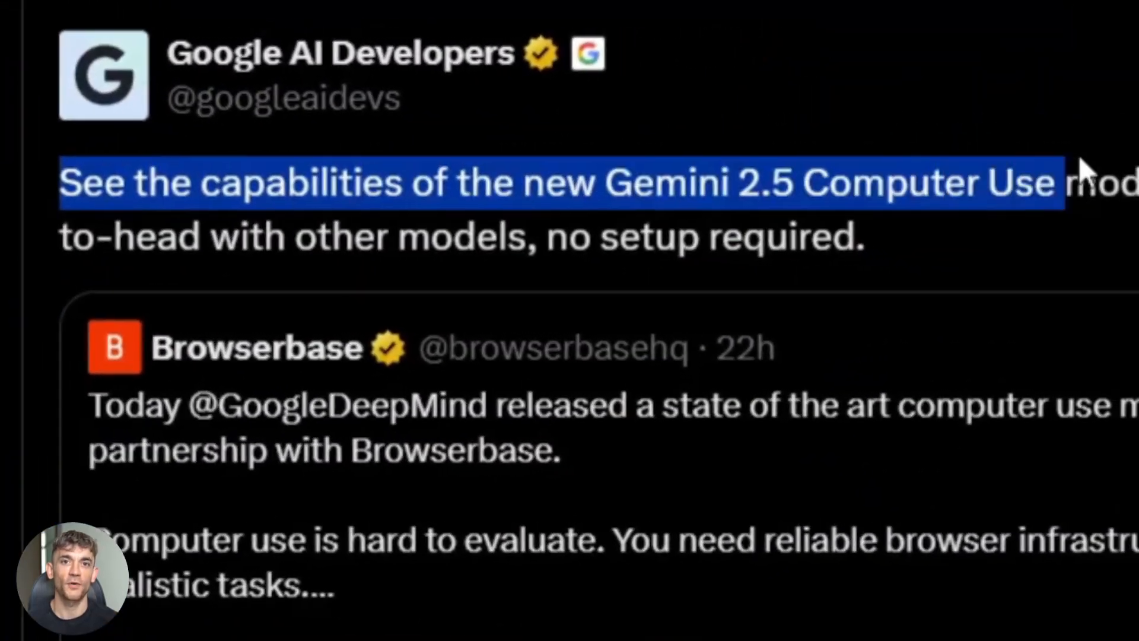
pyautogui.scroll(-3)
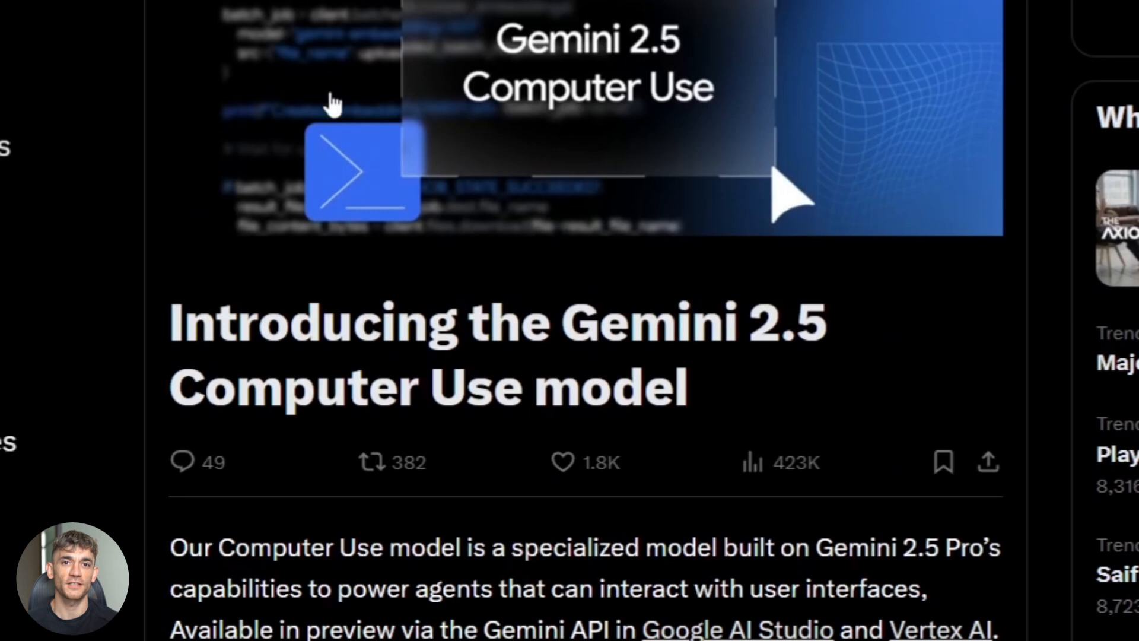
pyautogui.scroll(-3)
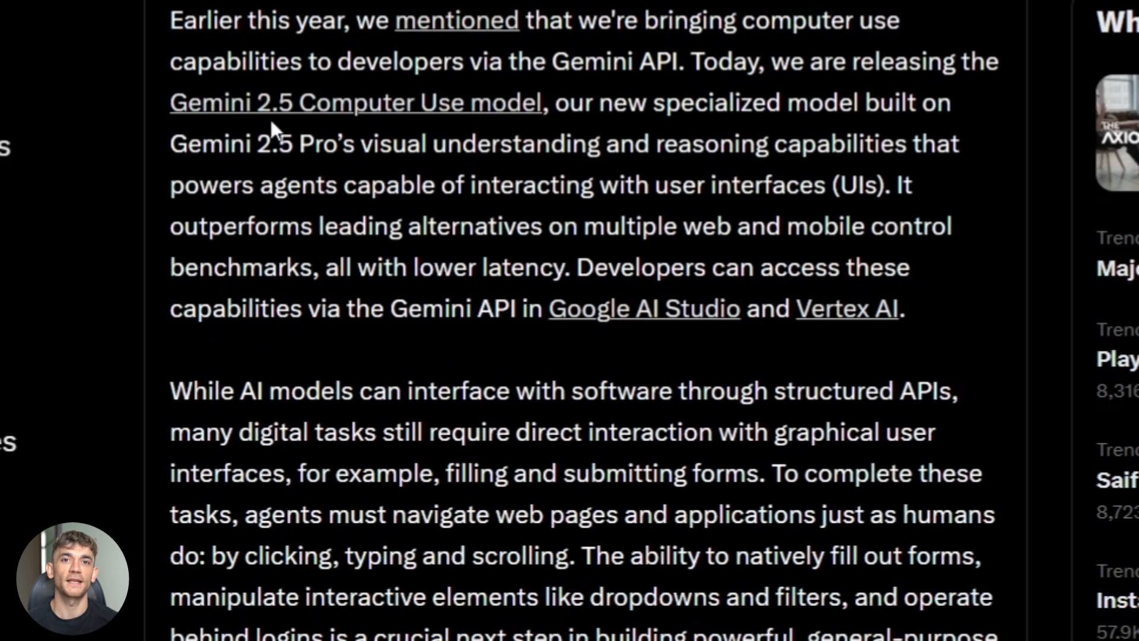
pyautogui.scroll(-3)
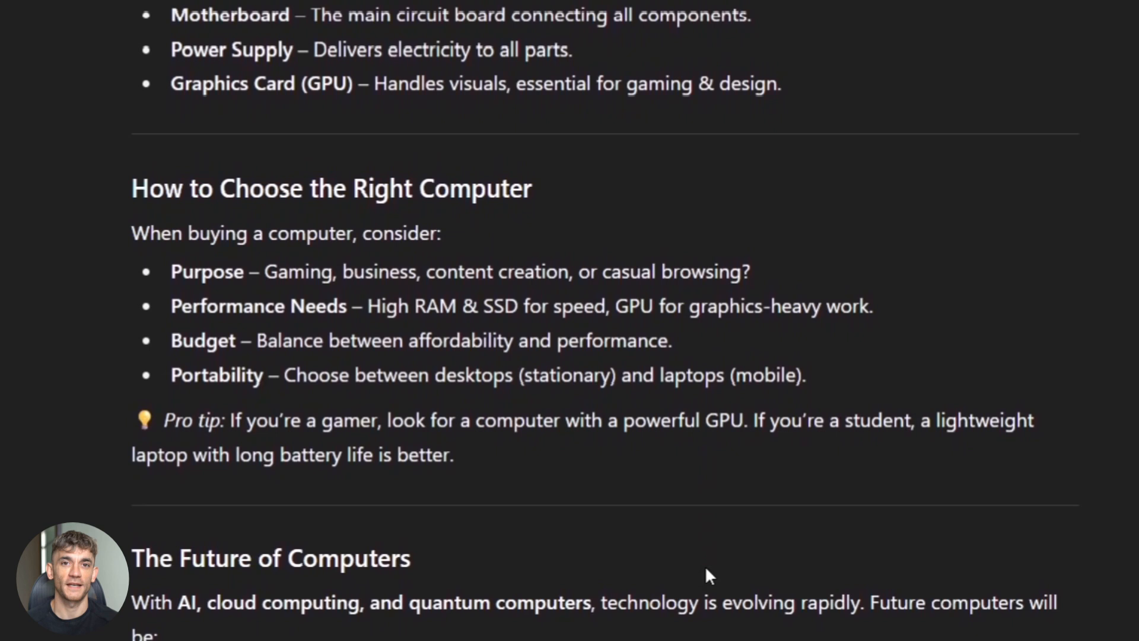
pyautogui.scroll(-3)
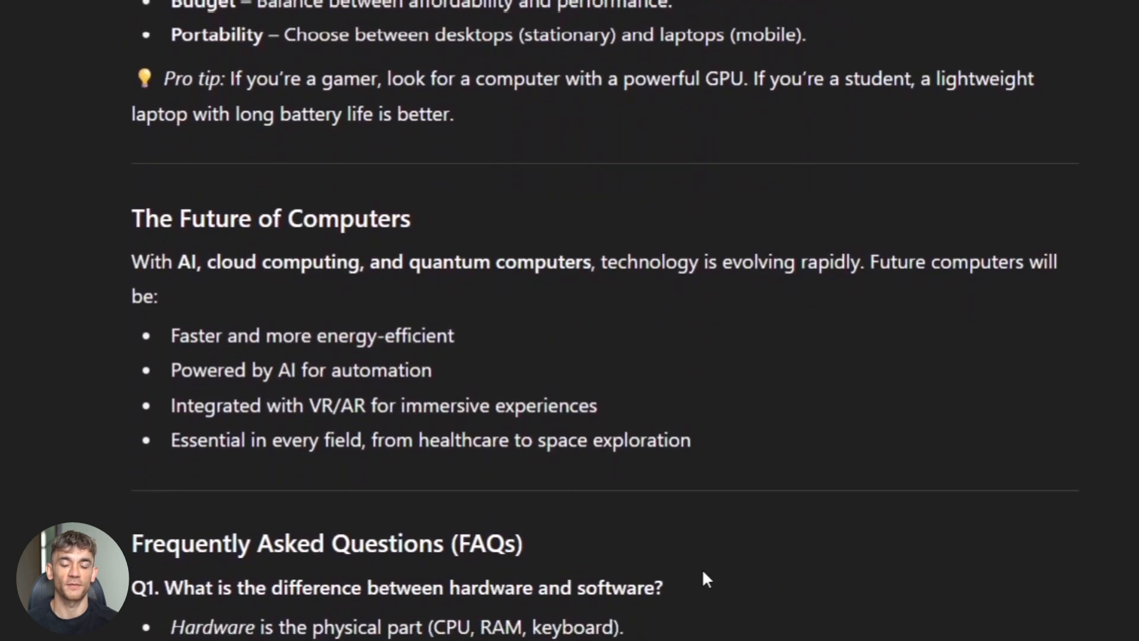
pyautogui.scroll(-3)
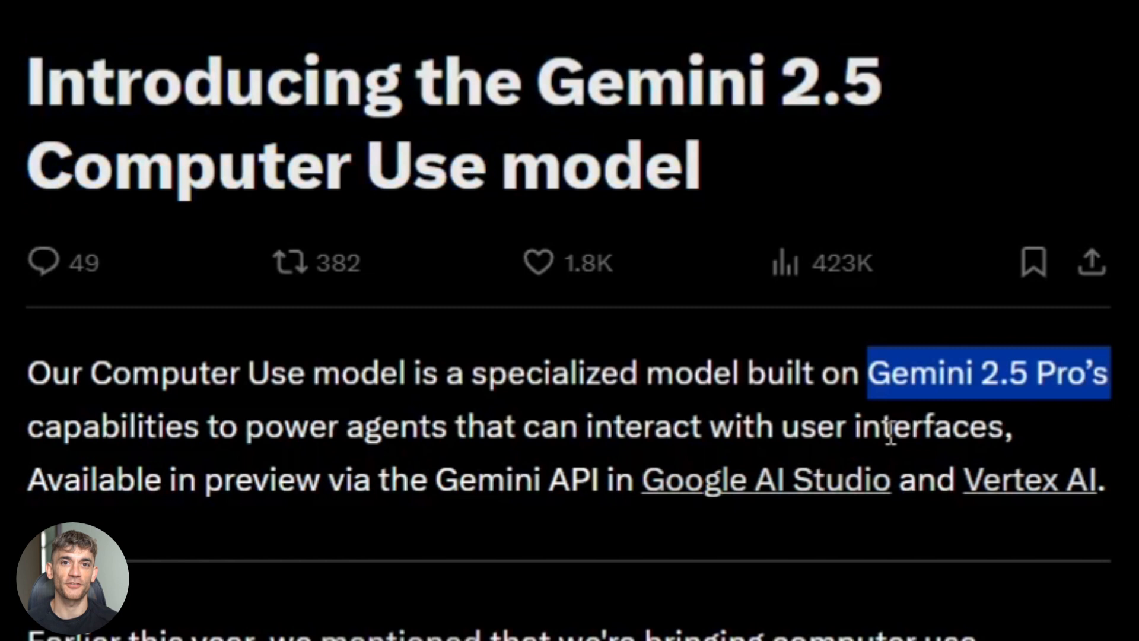
pyautogui.scroll(-3)
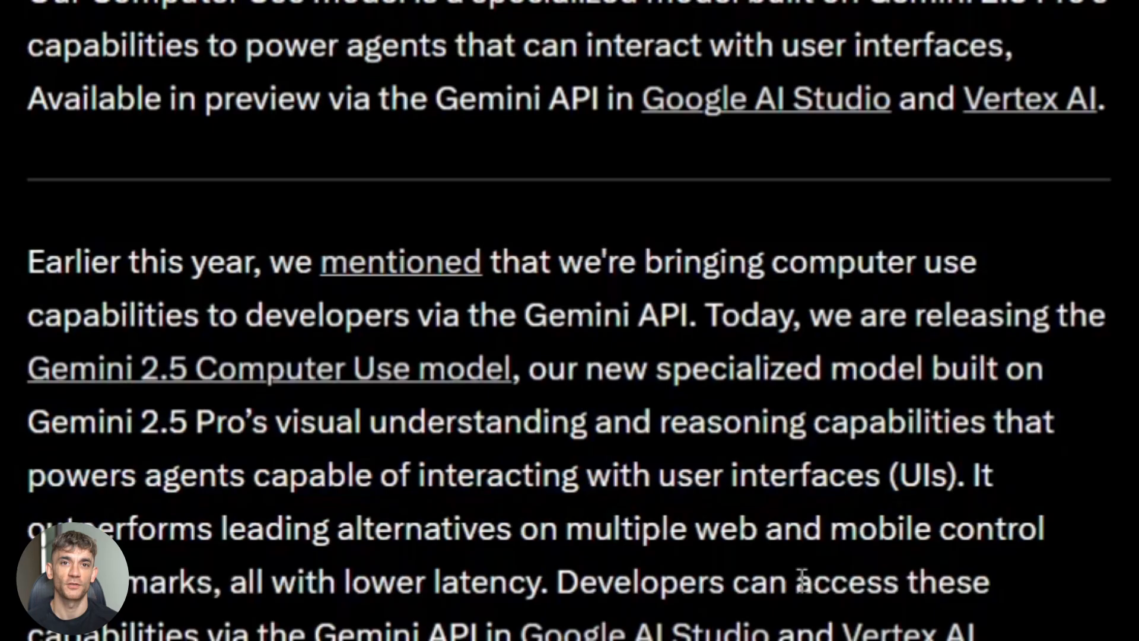
pyautogui.scroll(-3)
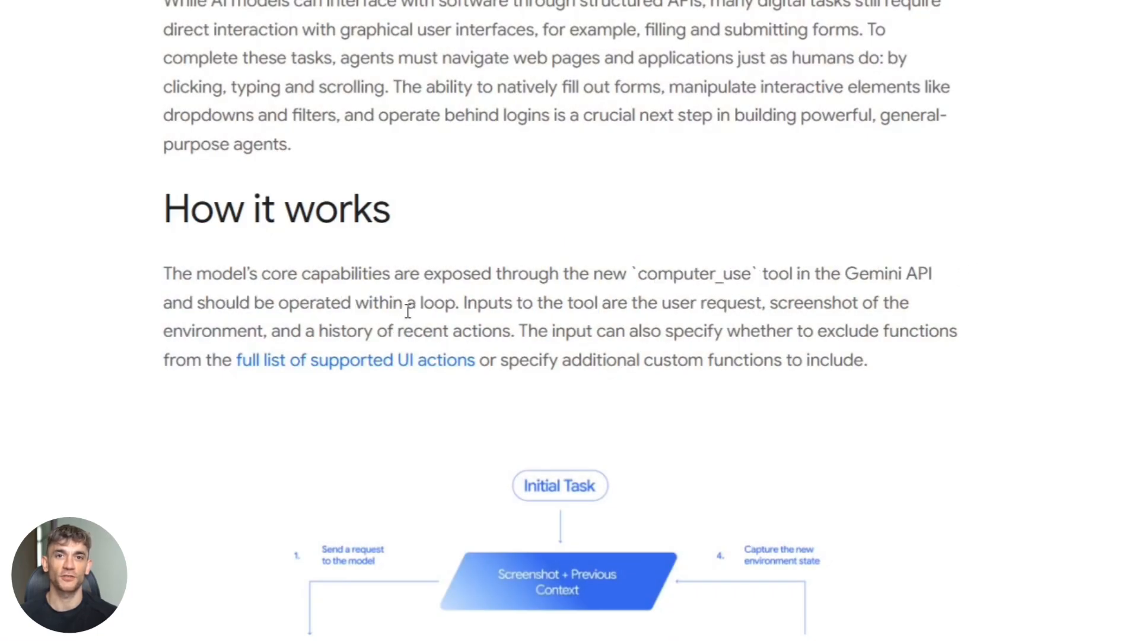
# Highlight the How it works sentences about excluding or adding functions and move past them.
pyautogui.moveTo(592, 273); pyautogui.dragTo(933, 273)
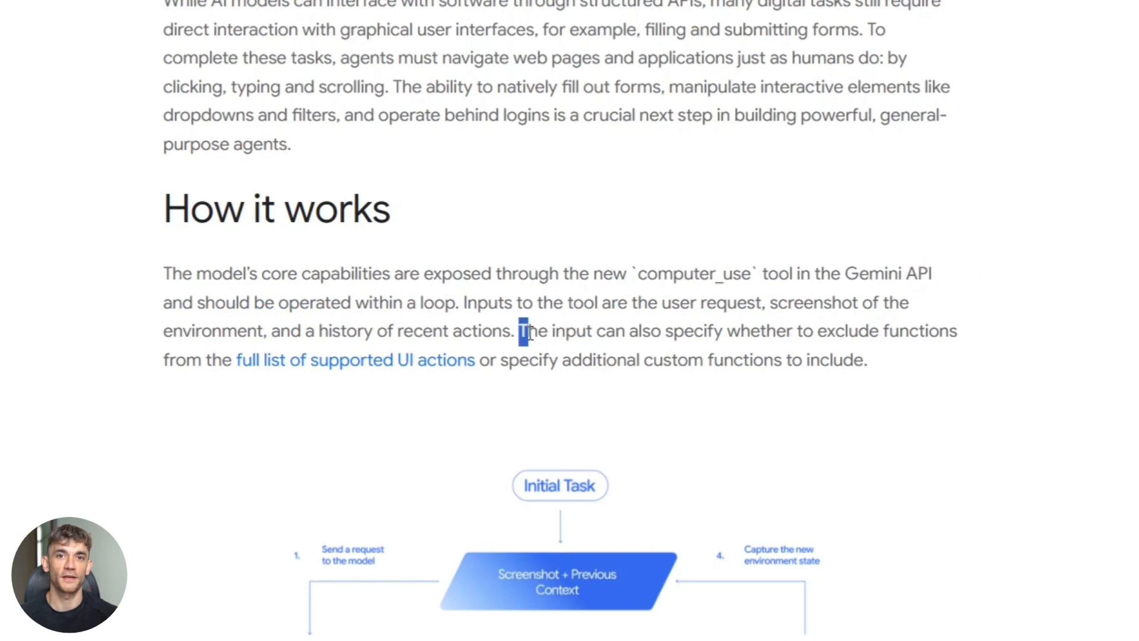
pyautogui.moveTo(519, 331); pyautogui.dragTo(864, 360)
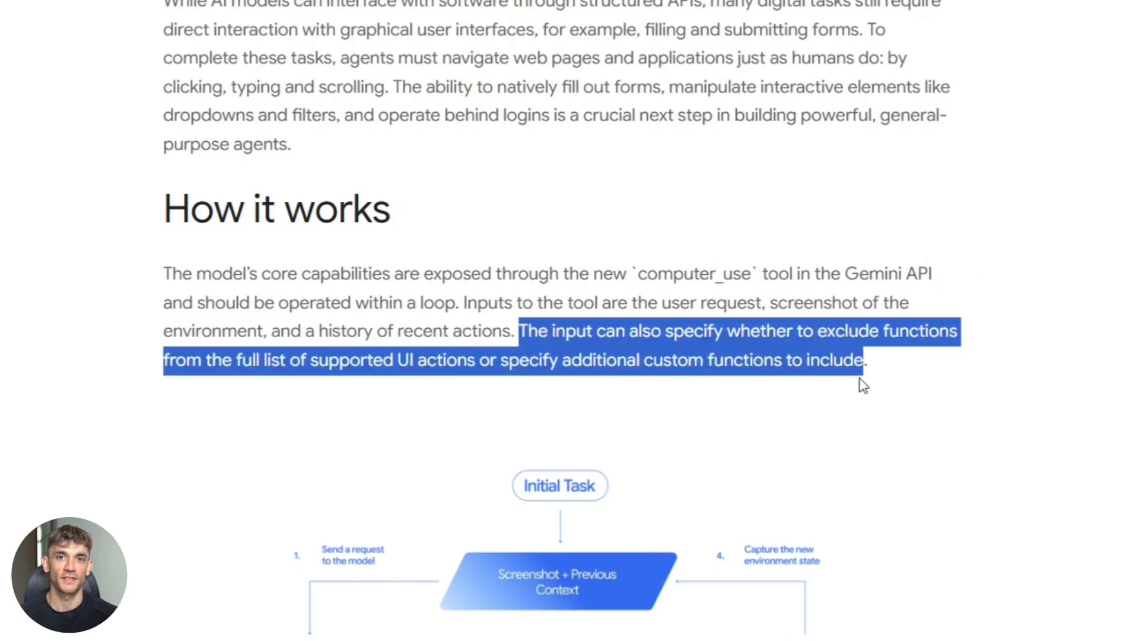
pyautogui.scroll(-3)
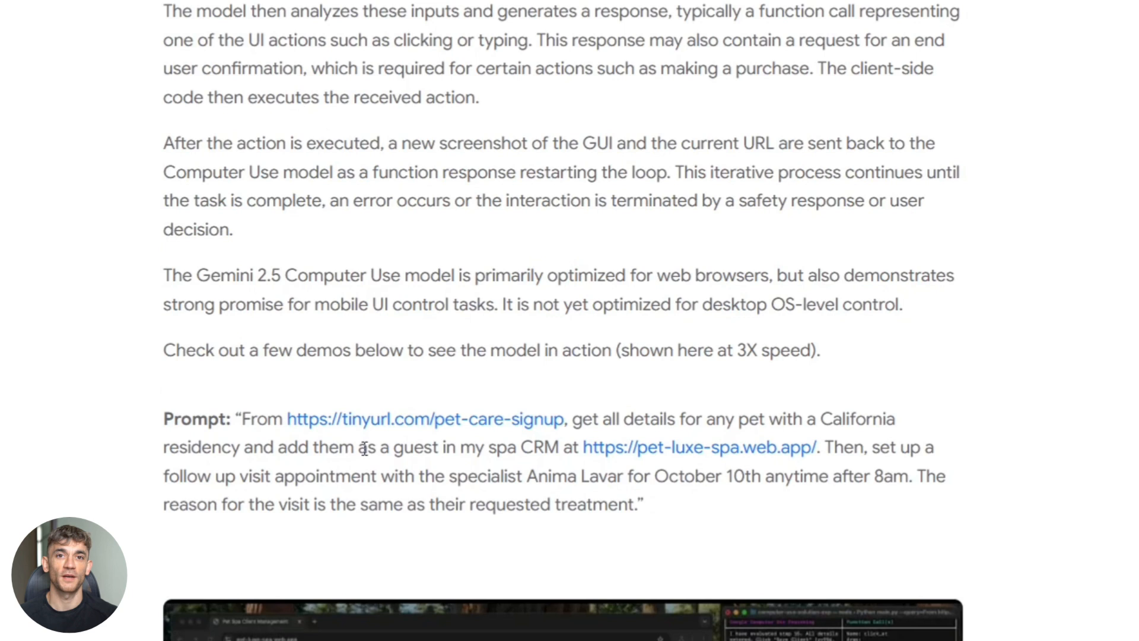
pyautogui.scroll(-3)
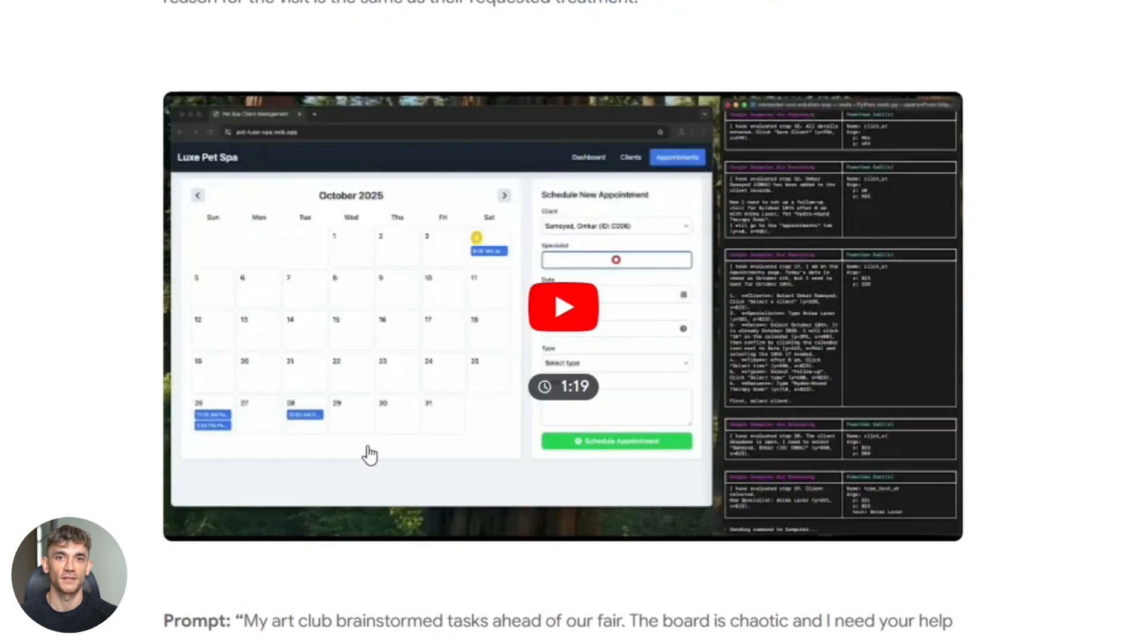
# Scroll past the demo videos down to the How it performs benchmark table.
pyautogui.scroll(-3)
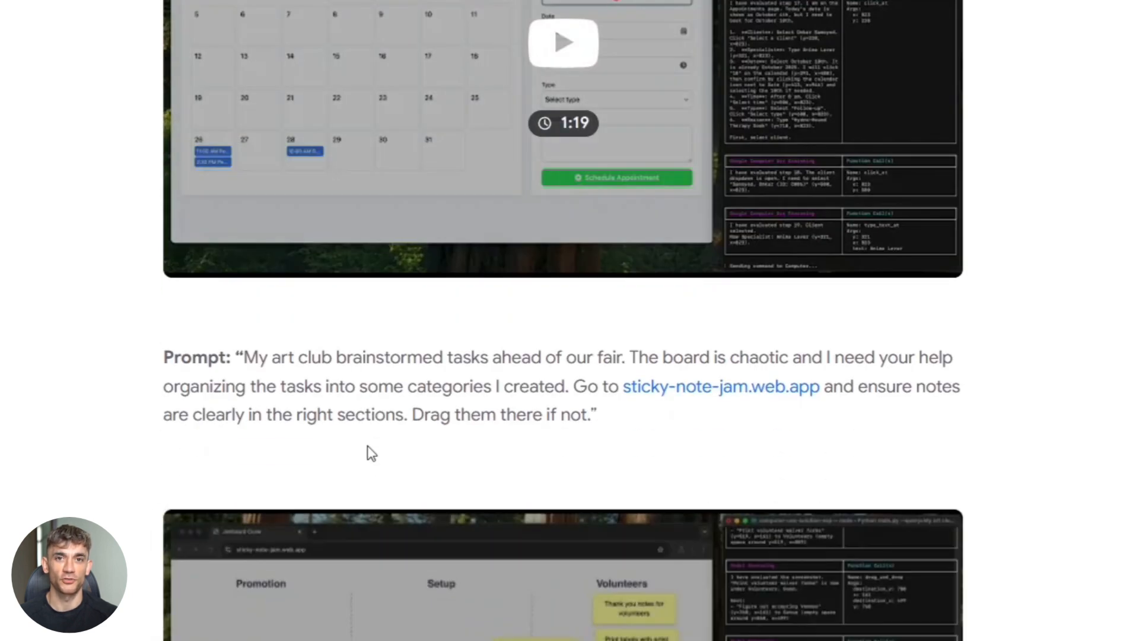
pyautogui.scroll(-3)
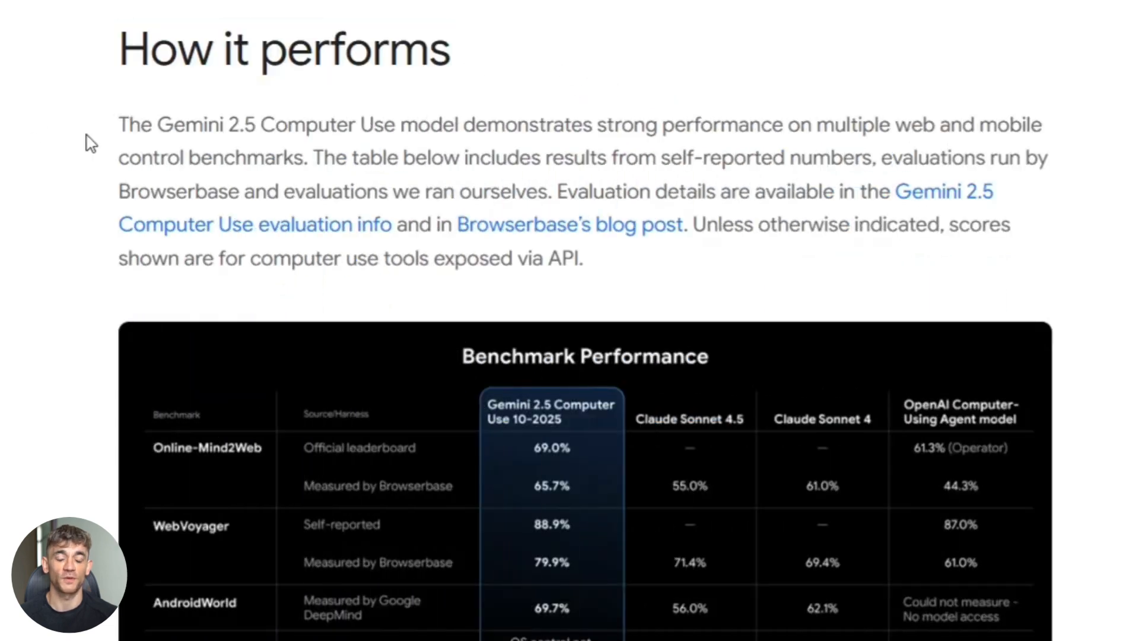
pyautogui.moveTo(119, 124); pyautogui.dragTo(548, 158)
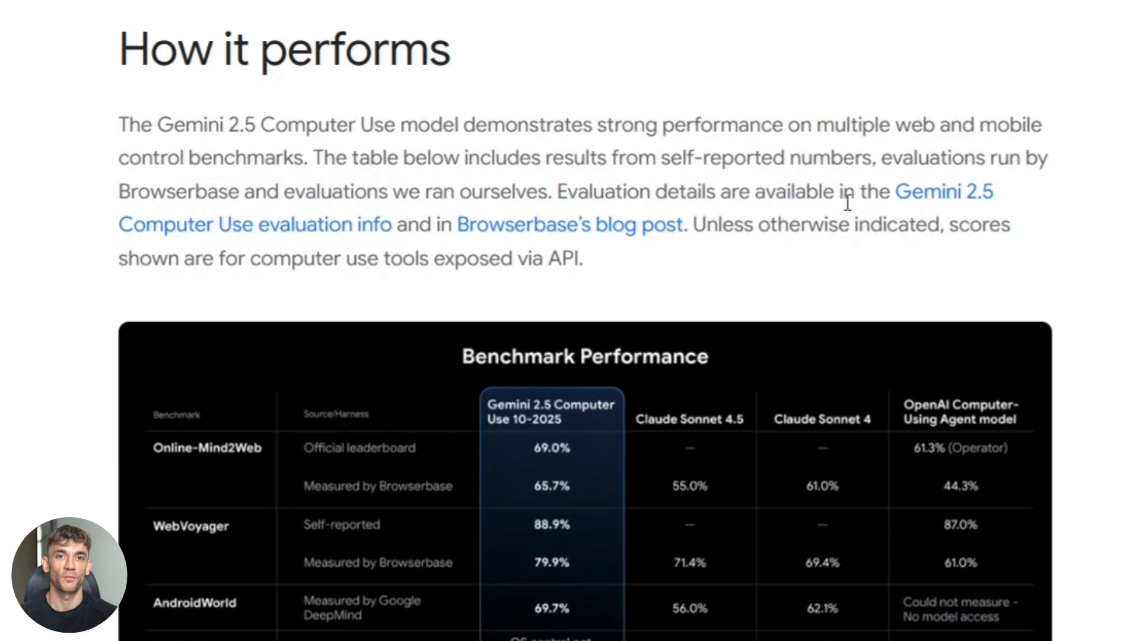
pyautogui.moveTo(482, 231)
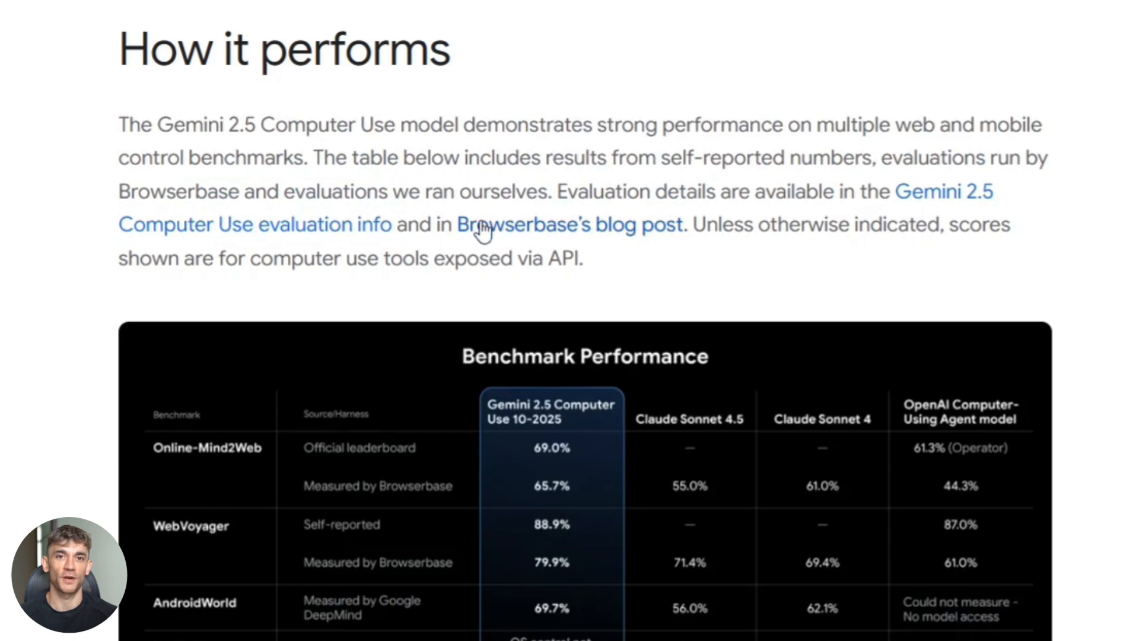
pyautogui.scroll(-3)
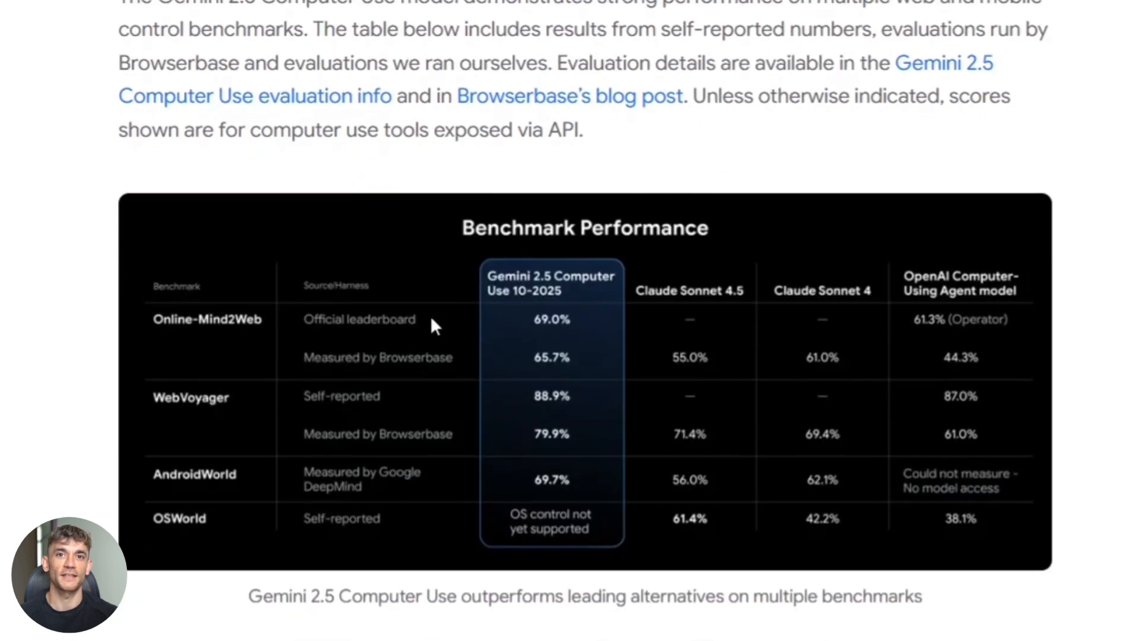
pyautogui.moveTo(549, 366)
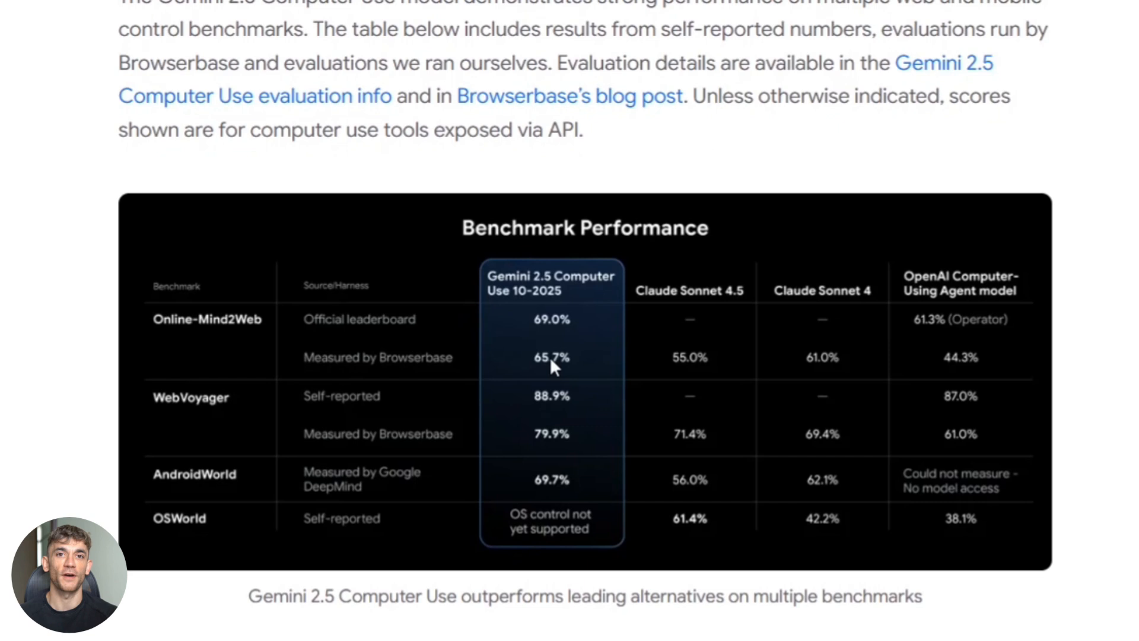
pyautogui.moveTo(1030, 381)
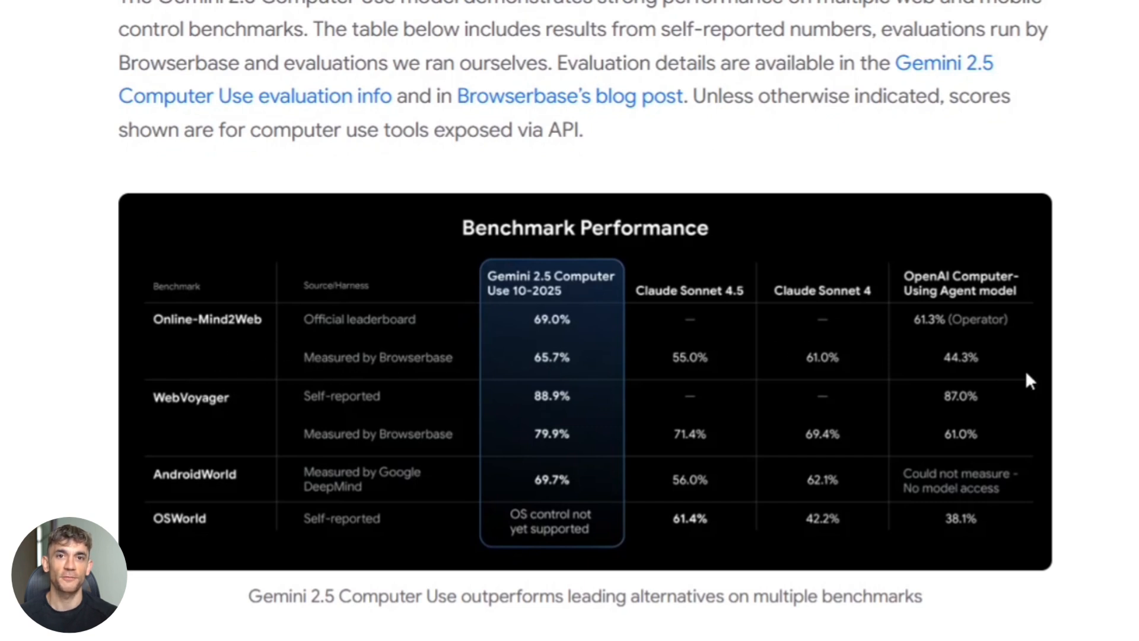
pyautogui.scroll(-3)
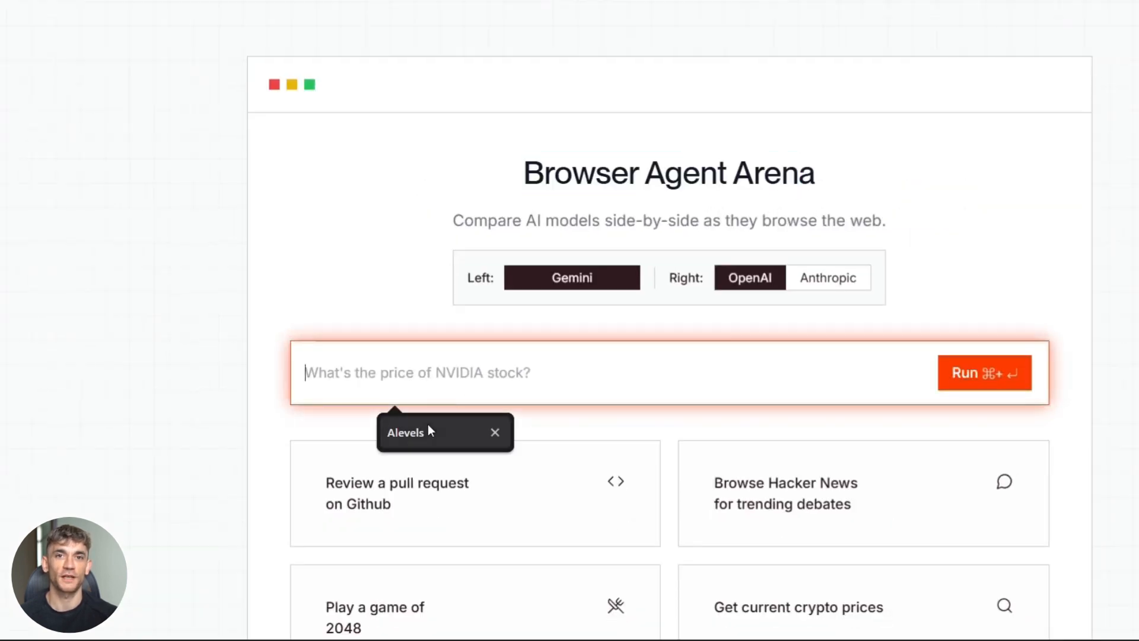
# Focus the Browser Agent Arena prompt field with Gemini vs OpenAI selected.
pyautogui.click(984, 372)
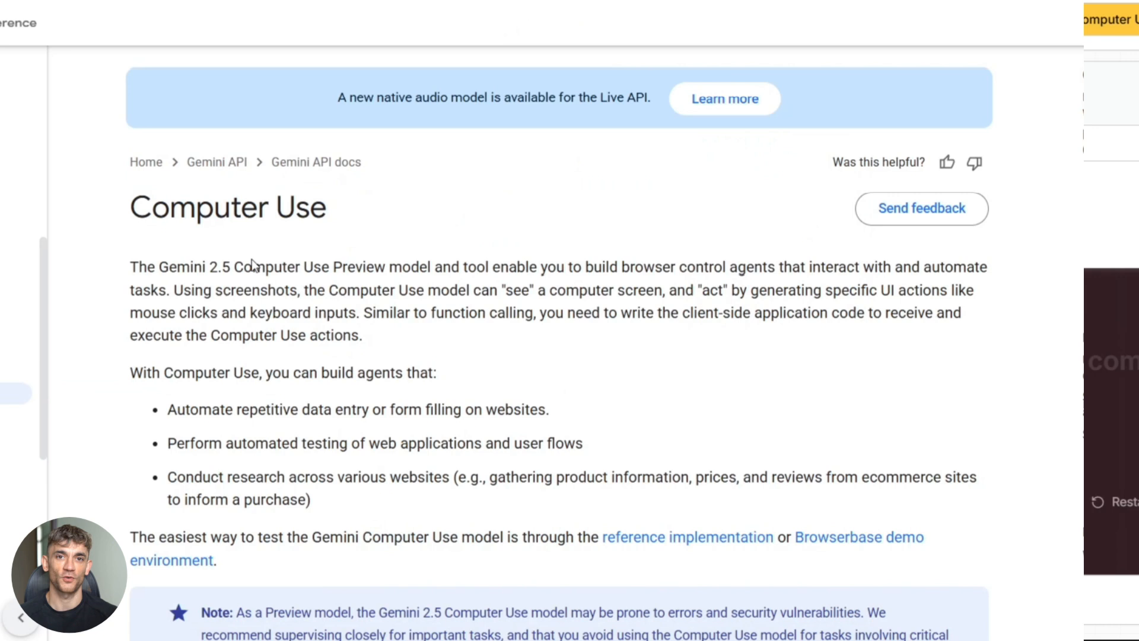
# Highlight the 'With Computer Use' intro phrase and scroll to the How Computer Use works steps.
pyautogui.moveTo(573, 267); pyautogui.dragTo(825, 290)
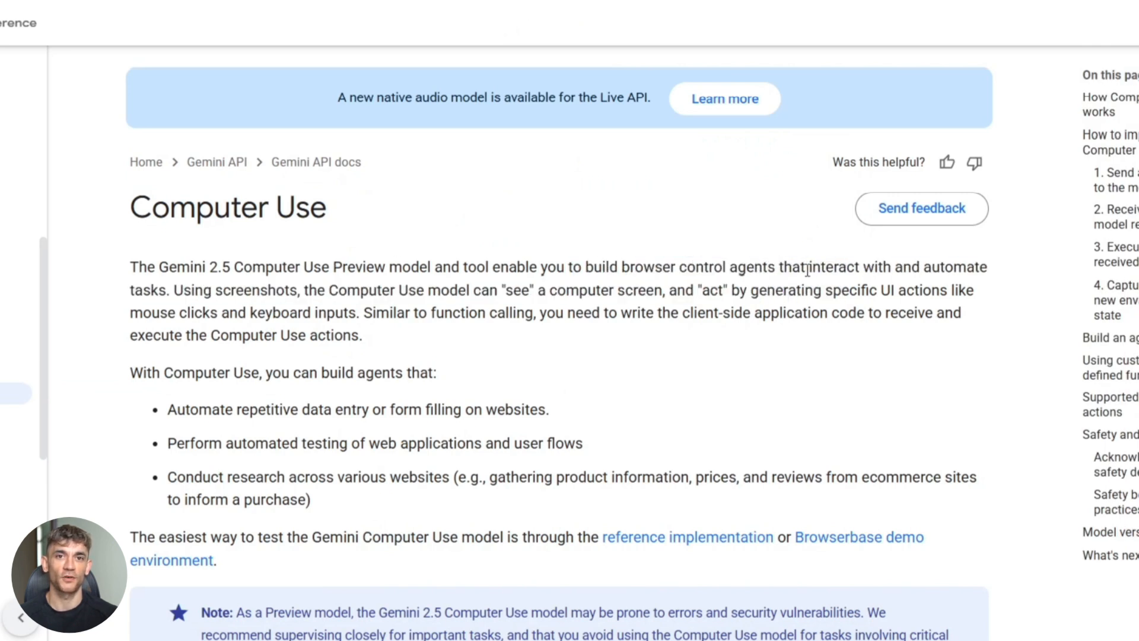
pyautogui.moveTo(565, 267); pyautogui.dragTo(804, 267)
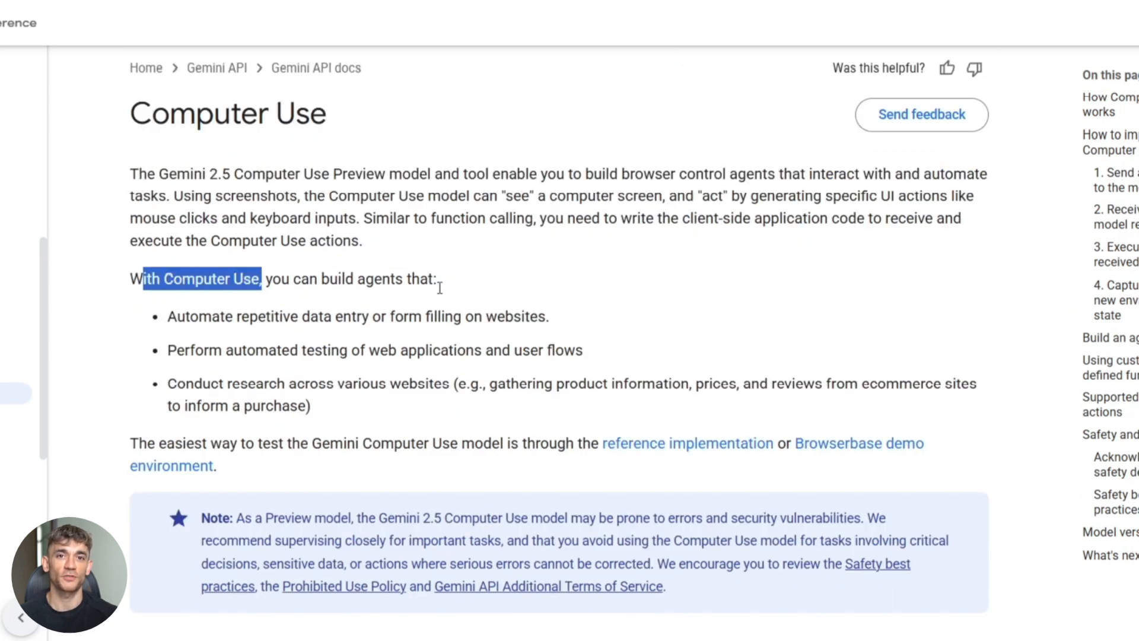
pyautogui.scroll(-3)
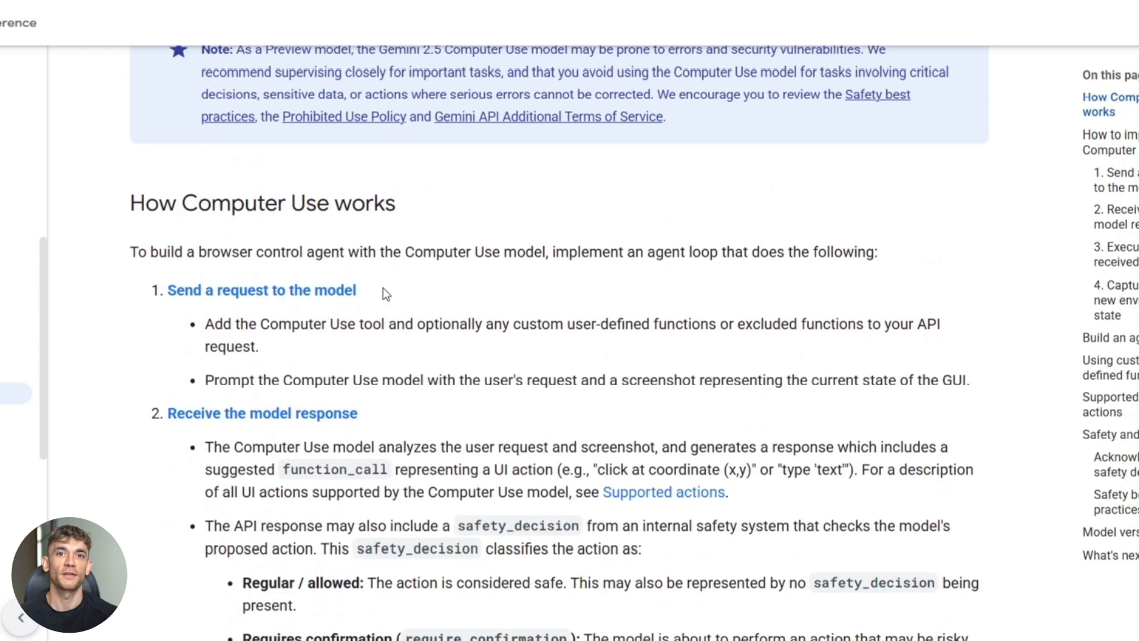
pyautogui.scroll(-3)
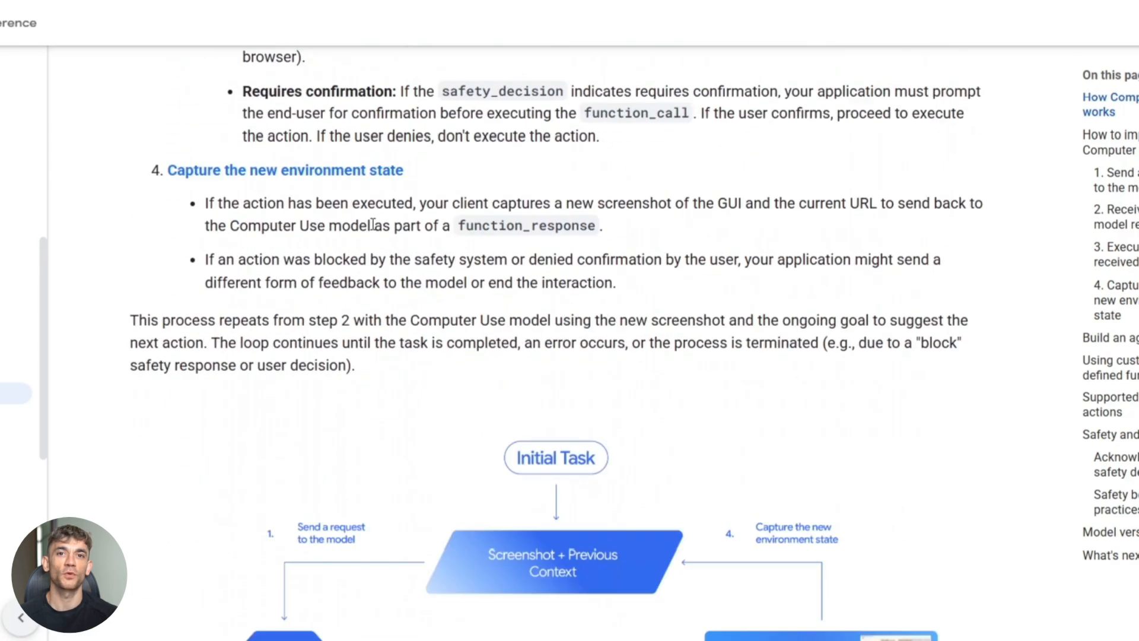
pyautogui.scroll(-3)
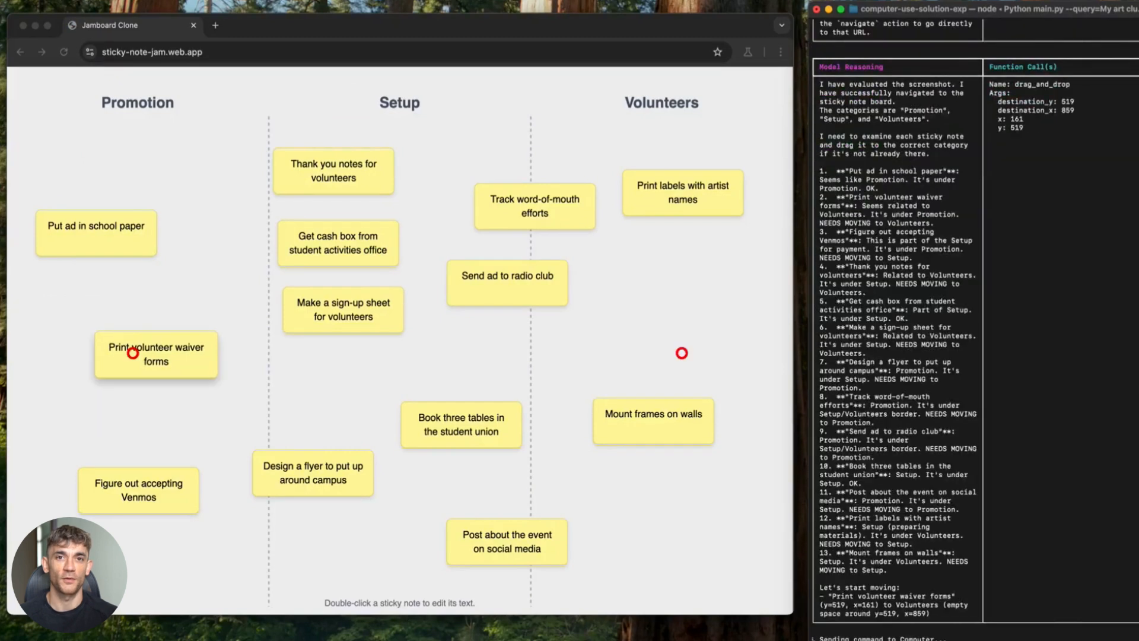
# Drag the volunteer task sticky notes, like the sign-up sheet and thank-you notes, into the Volunteers column.
pyautogui.moveTo(157, 355); pyautogui.dragTo(705, 355)
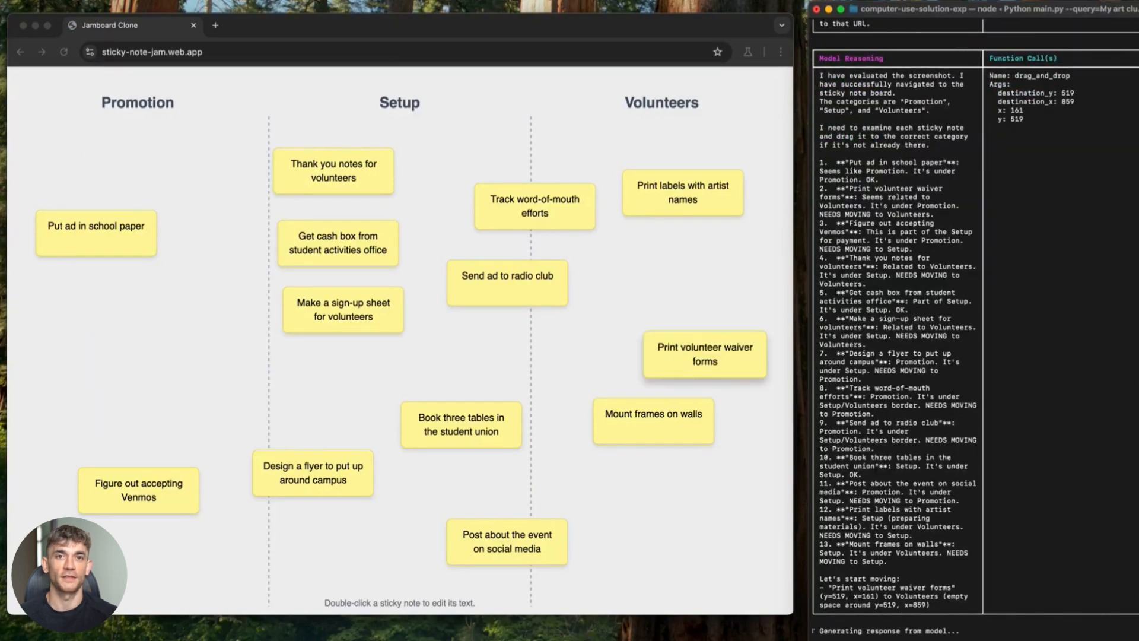
pyautogui.moveTo(138, 490); pyautogui.dragTo(404, 489)
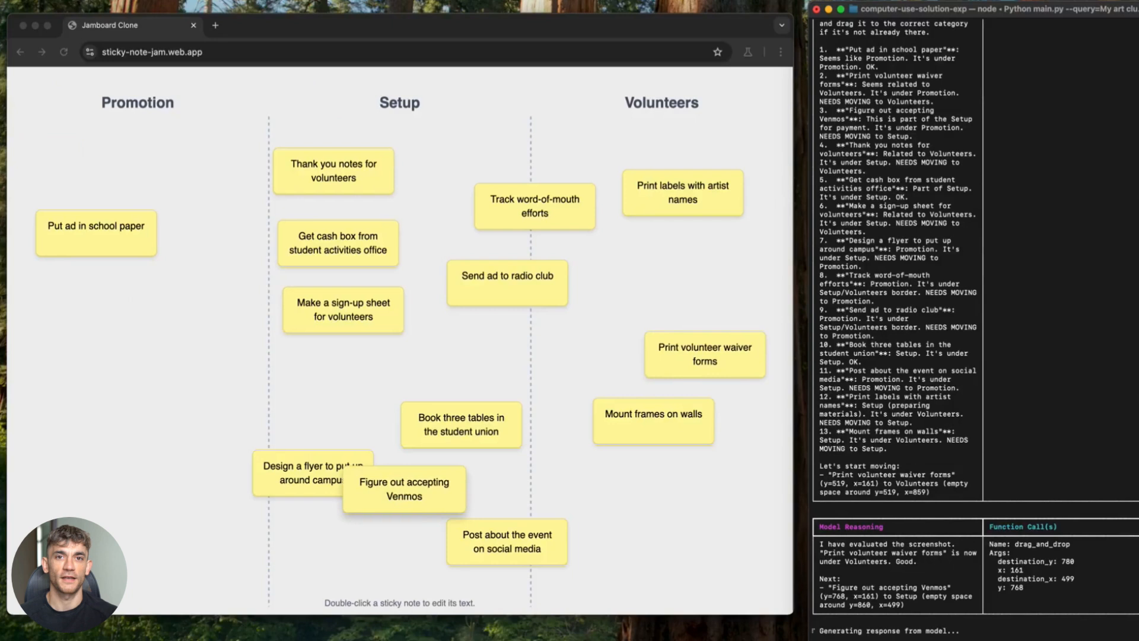
pyautogui.moveTo(333, 171); pyautogui.dragTo(679, 140)
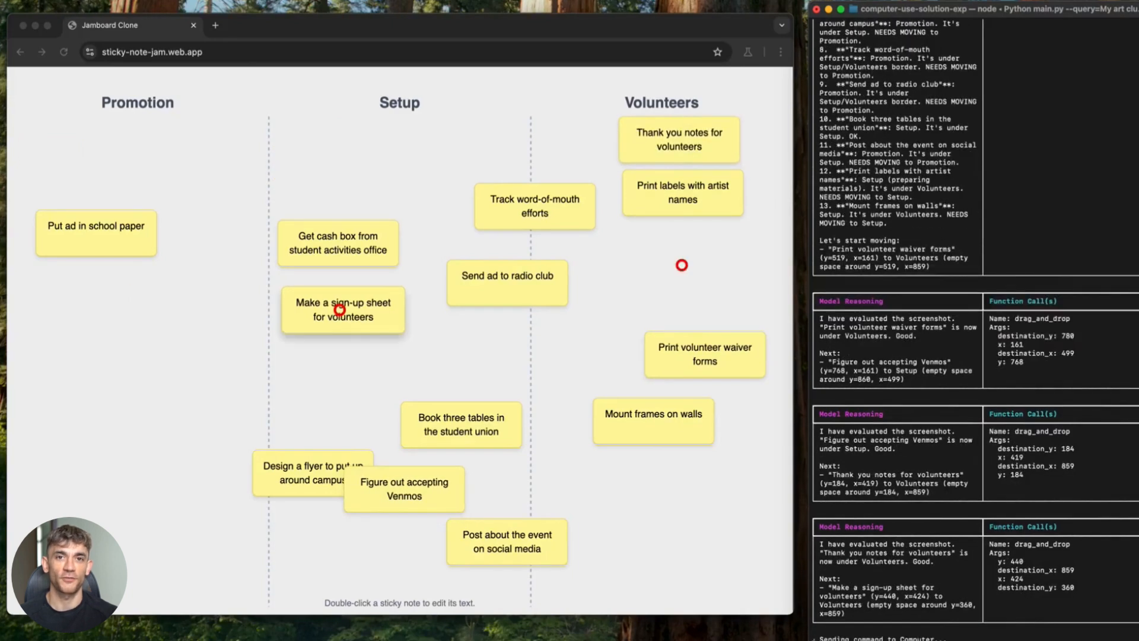
pyautogui.moveTo(342, 309); pyautogui.dragTo(684, 263)
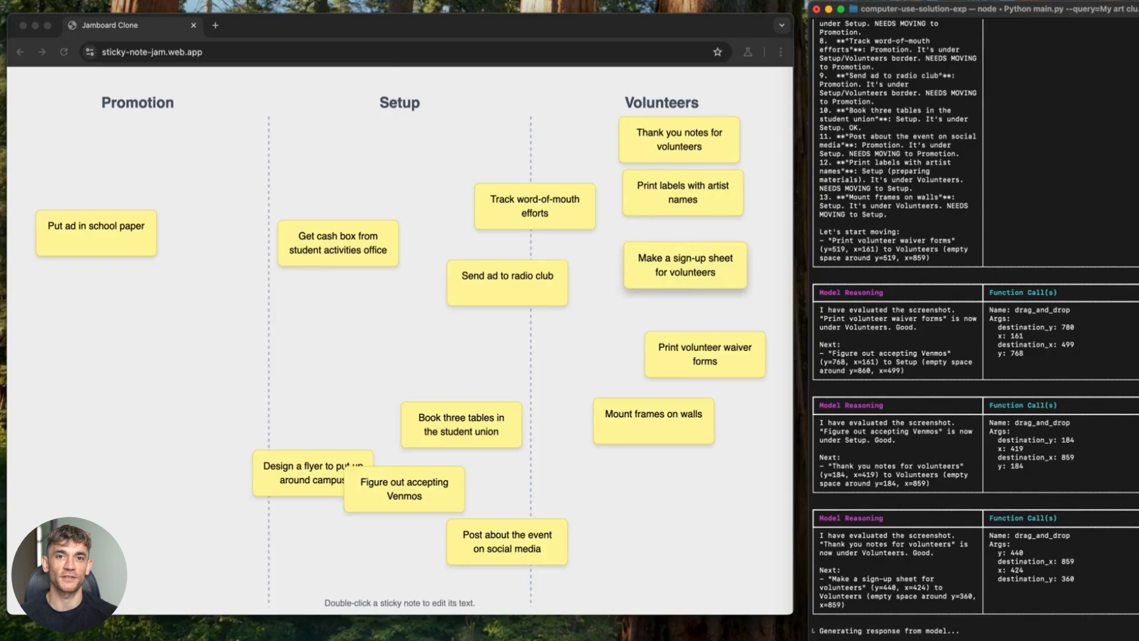
pyautogui.moveTo(312, 473); pyautogui.dragTo(94, 355)
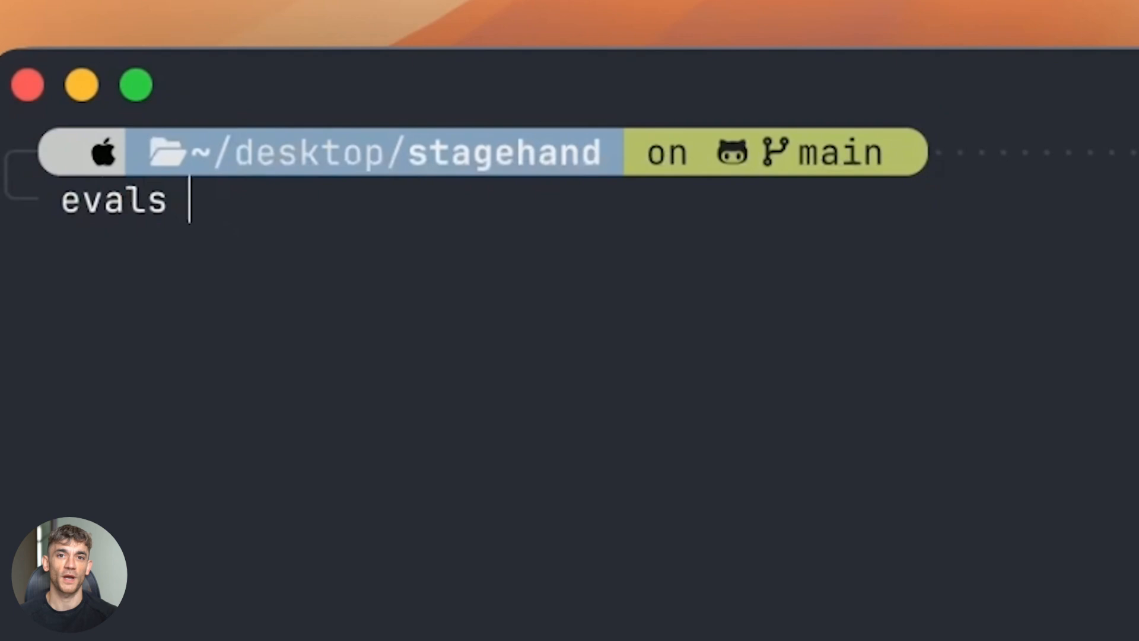
# Run the agent, then fill the new client's name fields with 'Samoyed' and move to date of birth.
pyautogui.write('config')
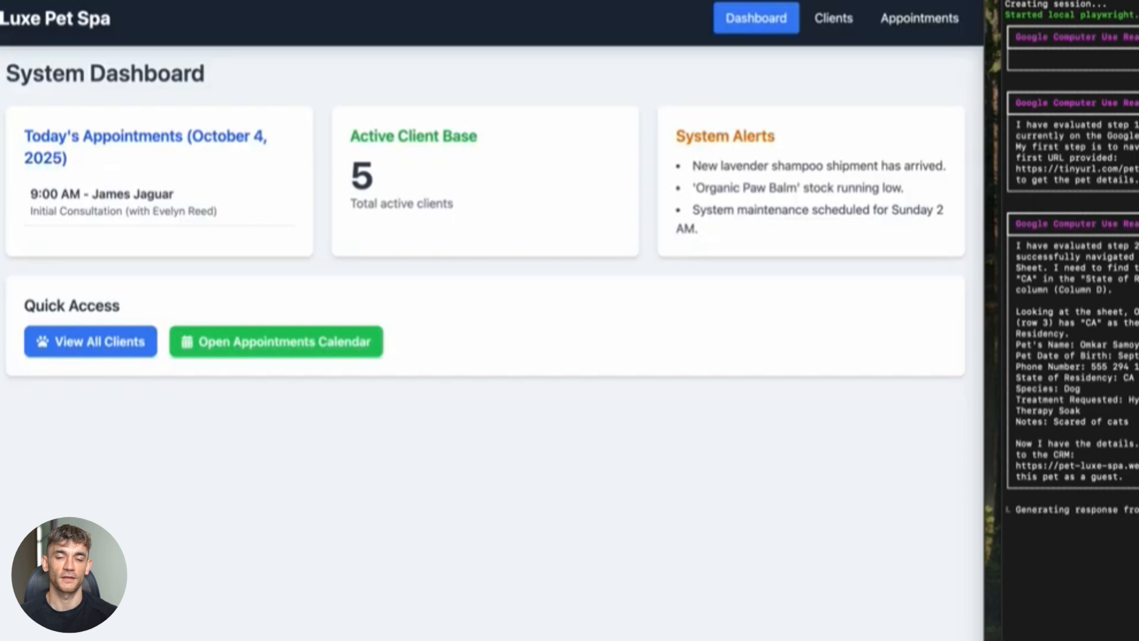
pyautogui.write('Samoyed')
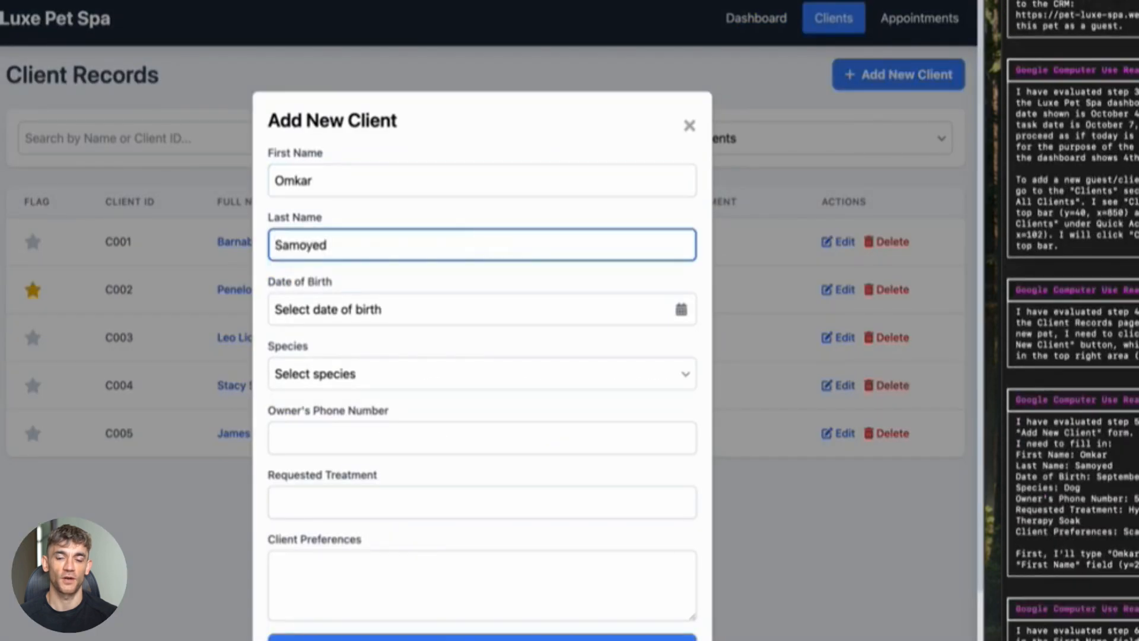
pyautogui.click(482, 374)
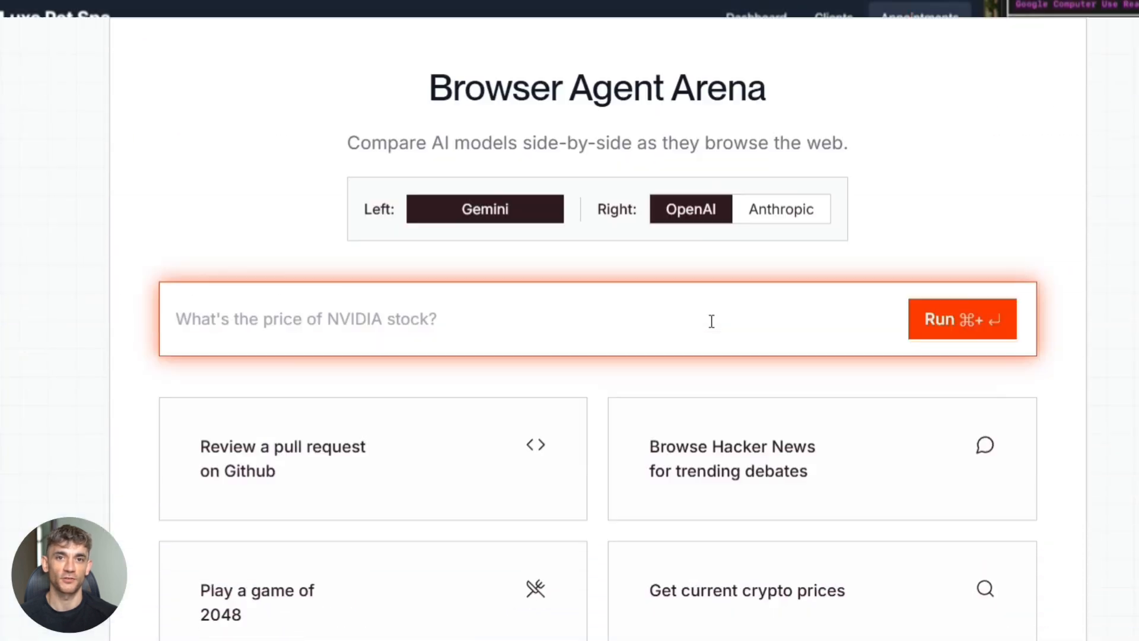
pyautogui.scroll(-3)
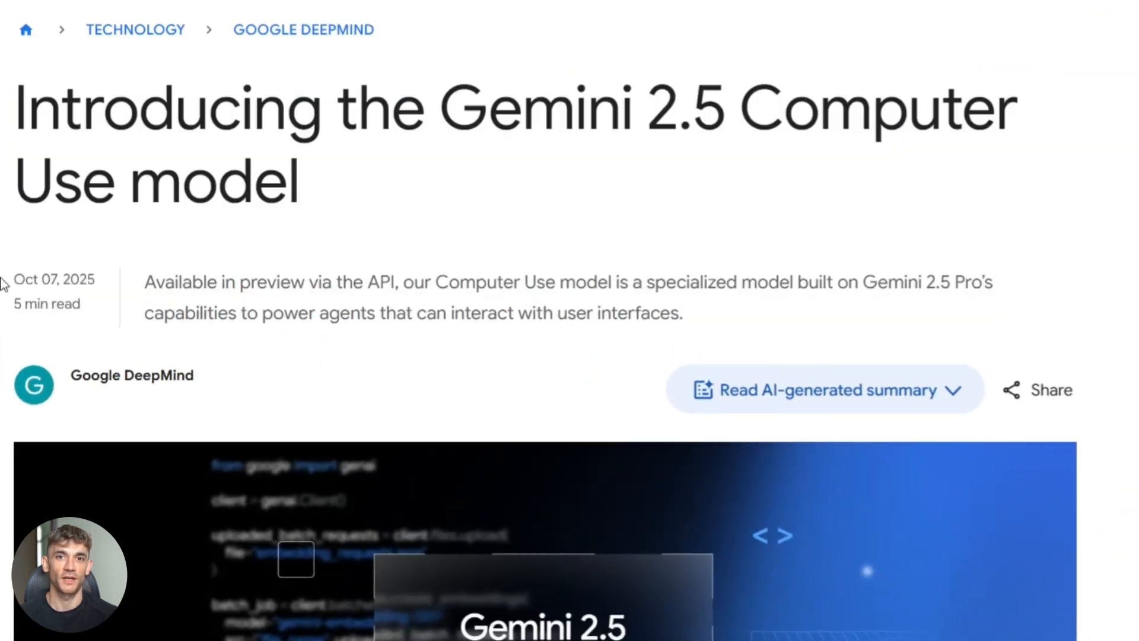
# Highlight the article's summary paragraph, clear it, and scroll to the early-tester lines.
pyautogui.doubleClick(413, 282)
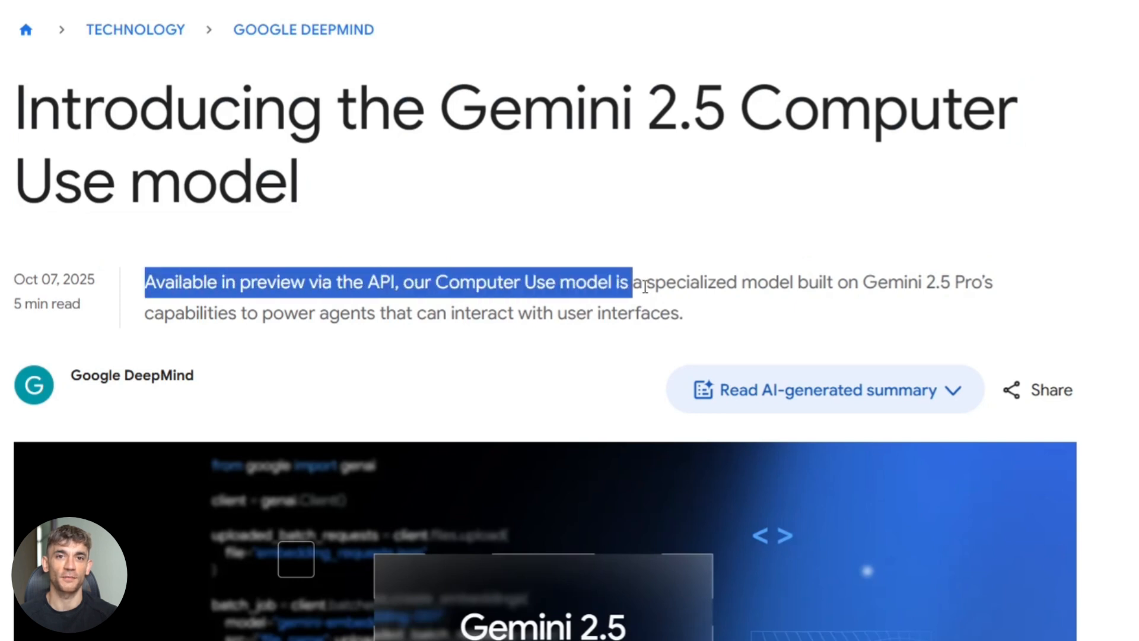
pyautogui.moveTo(629, 283); pyautogui.dragTo(681, 312)
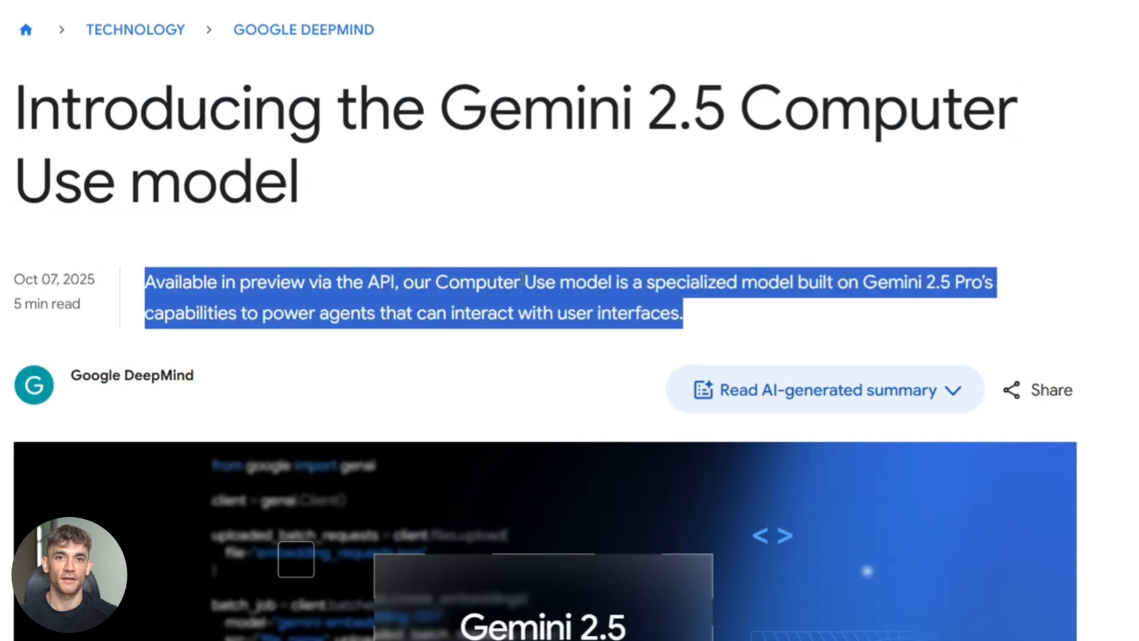
pyautogui.click(357, 241)
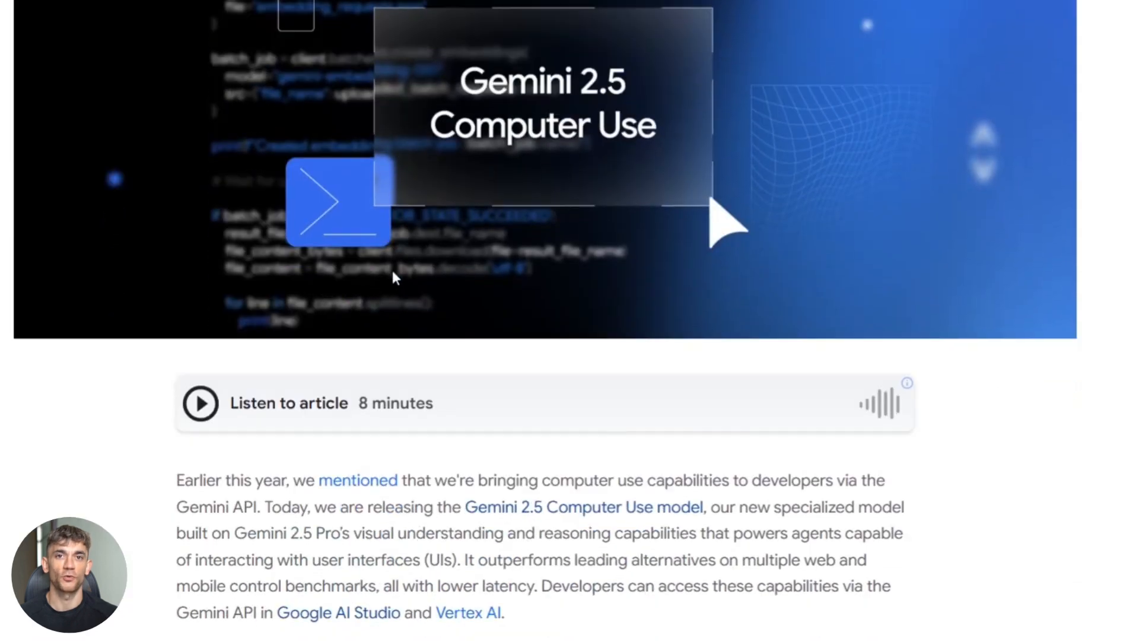
pyautogui.scroll(-3)
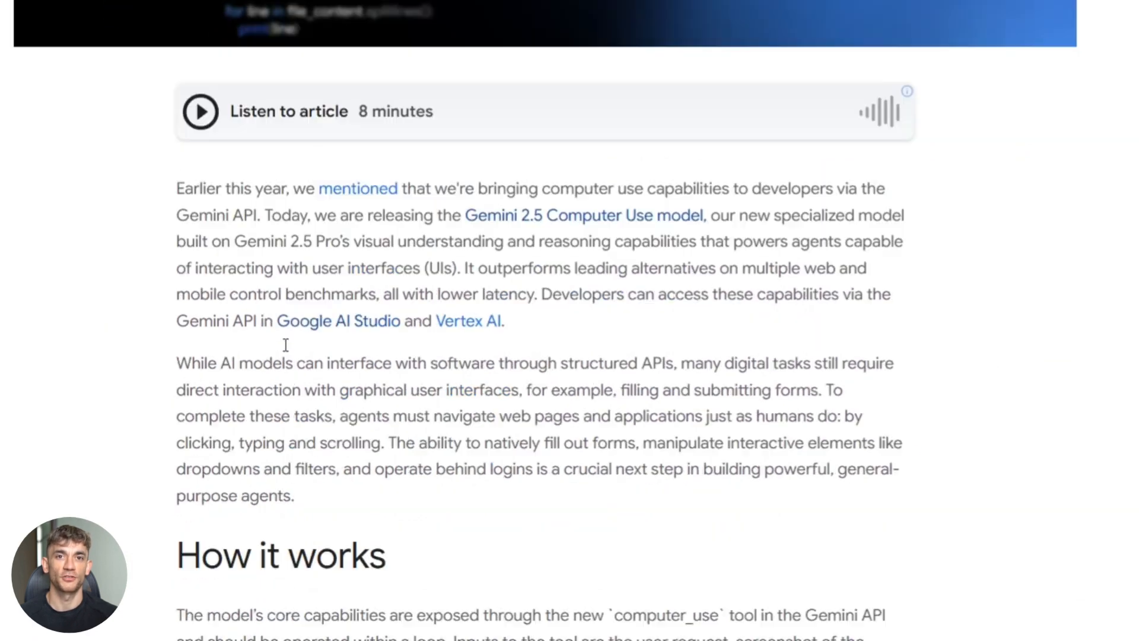
pyautogui.scroll(-3)
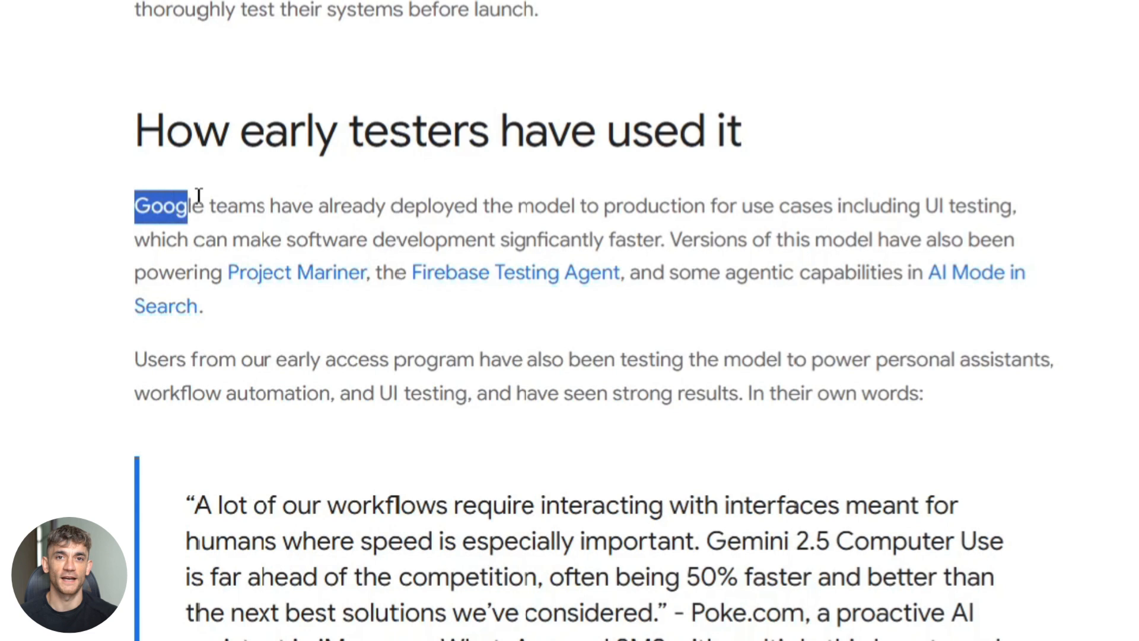
# Read past the Poke.com quote down to the How to get started section.
pyautogui.click(701, 332)
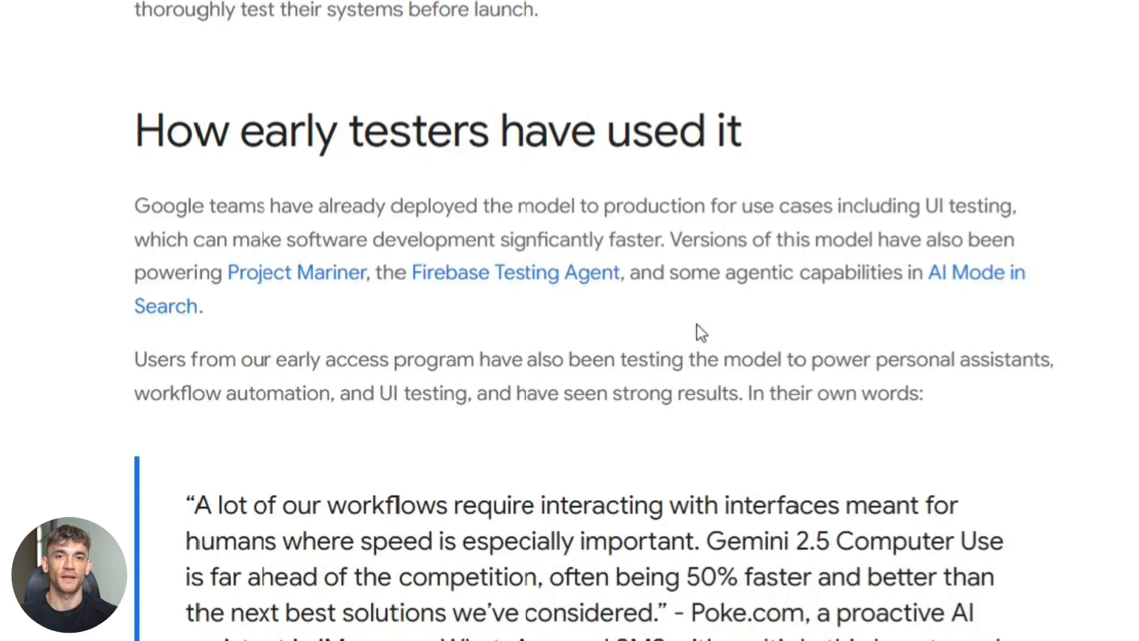
pyautogui.moveTo(596, 290)
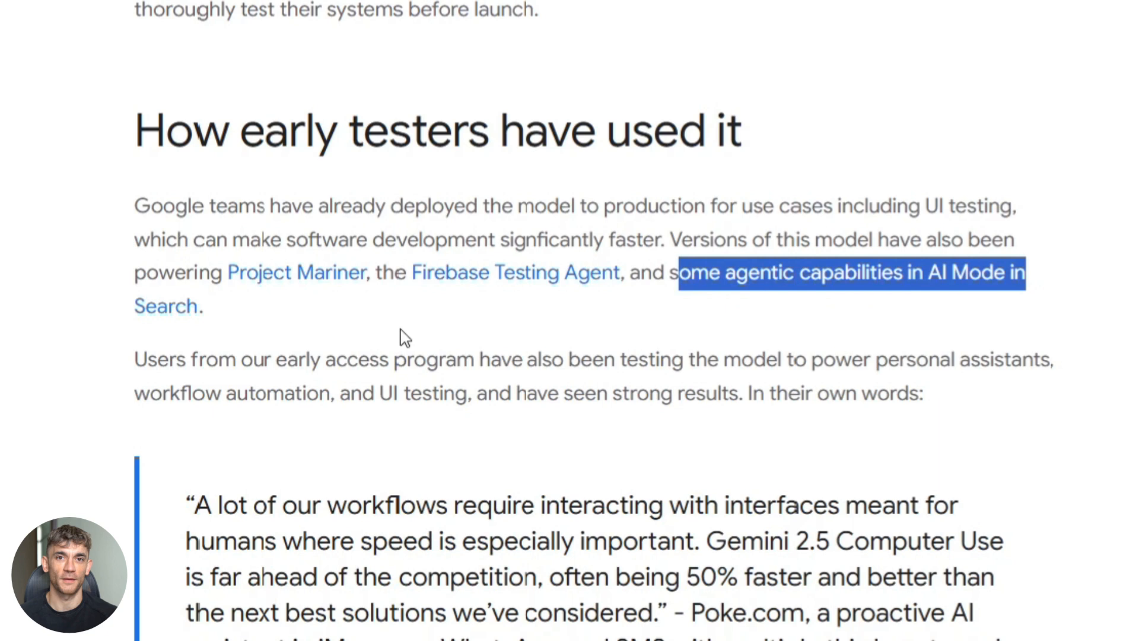
pyautogui.scroll(-3)
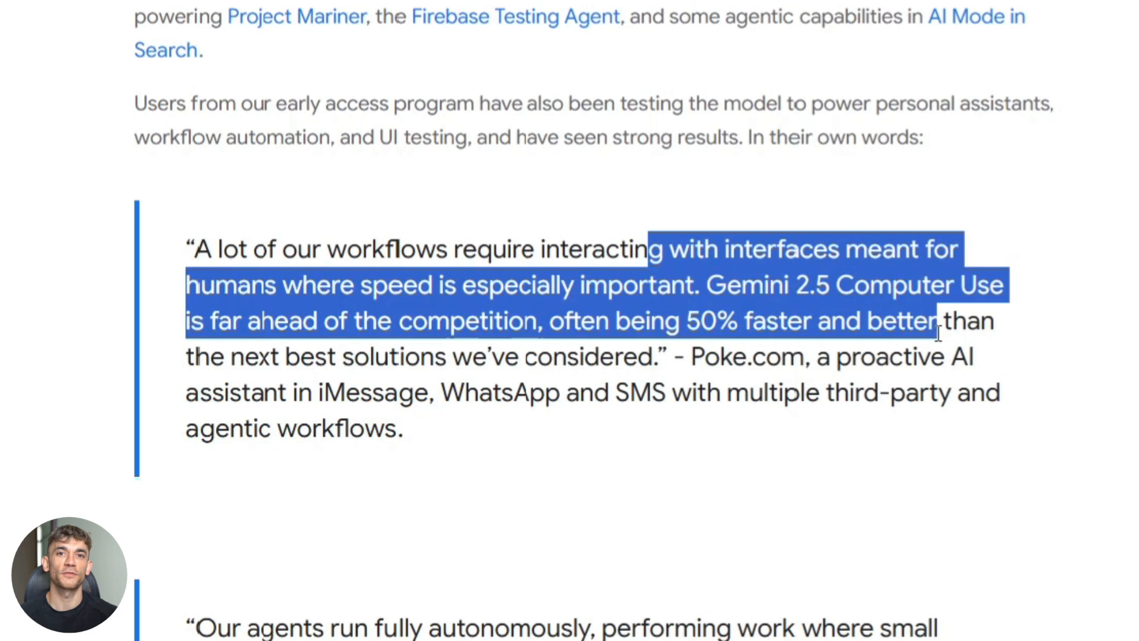
pyautogui.scroll(-3)
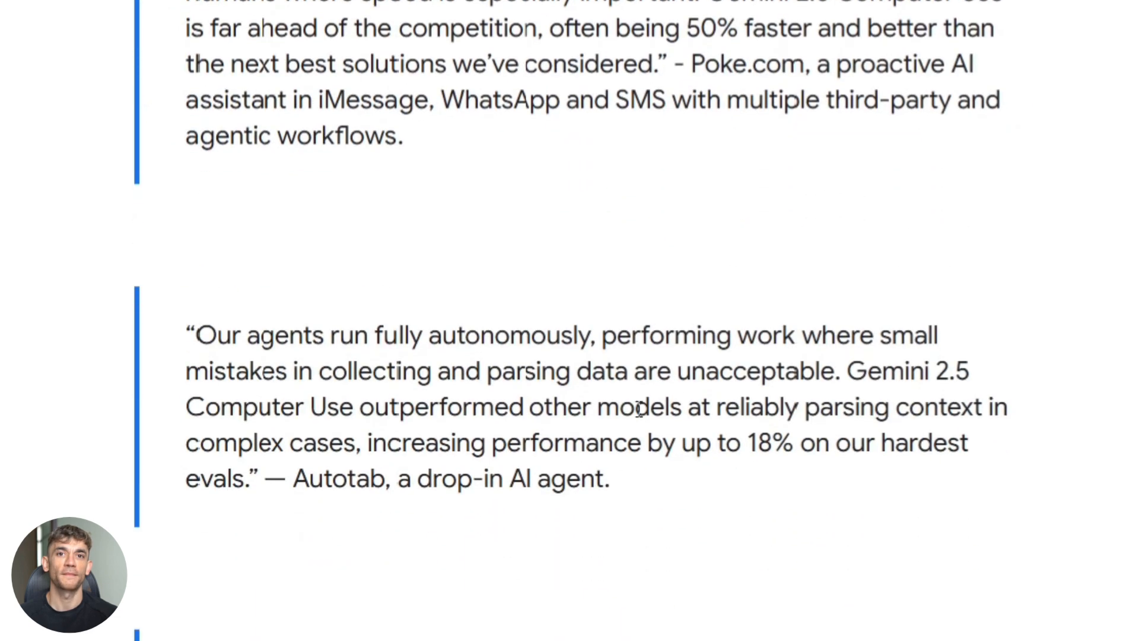
pyautogui.scroll(-3)
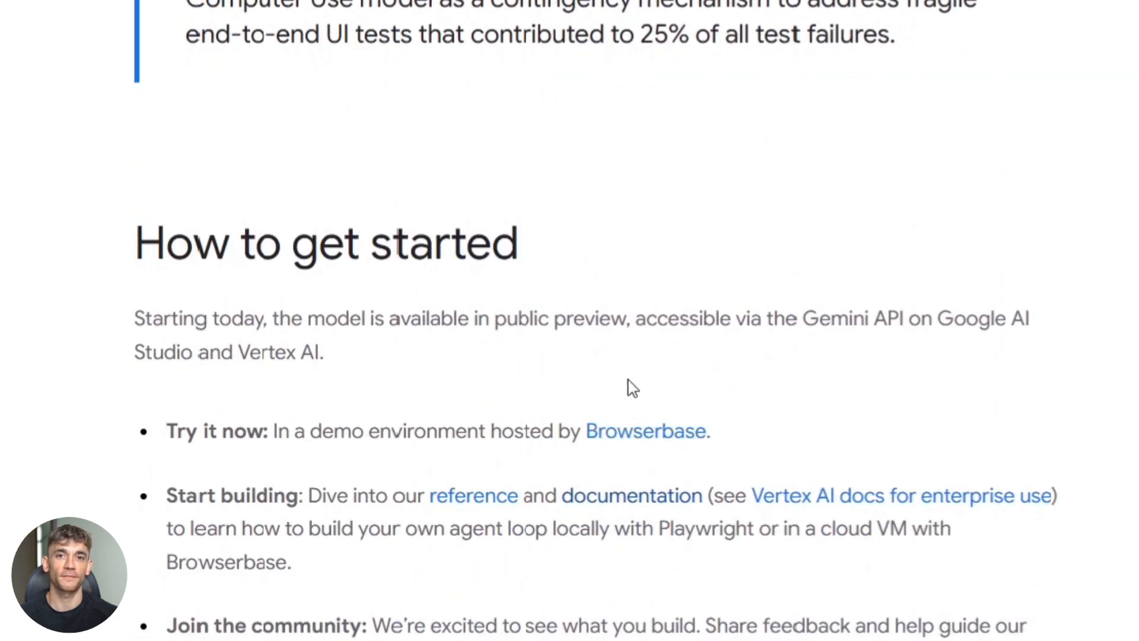
pyautogui.click(646, 429)
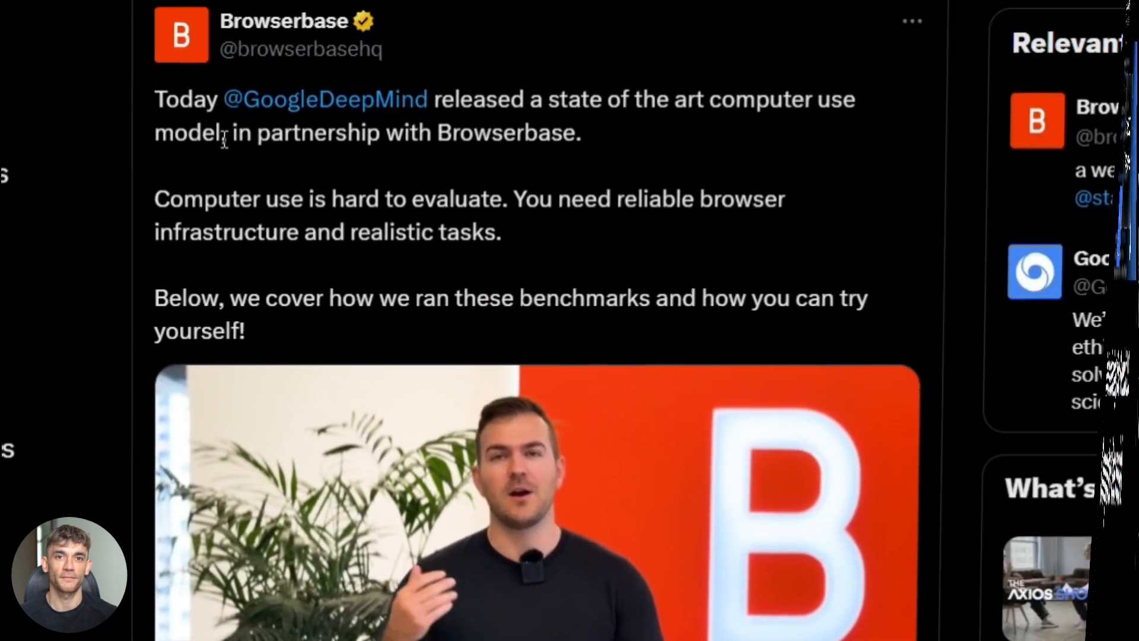
# Scroll through the Browserbase tweet and embedded article down to the pet-spa demo prompt.
pyautogui.scroll(-3)
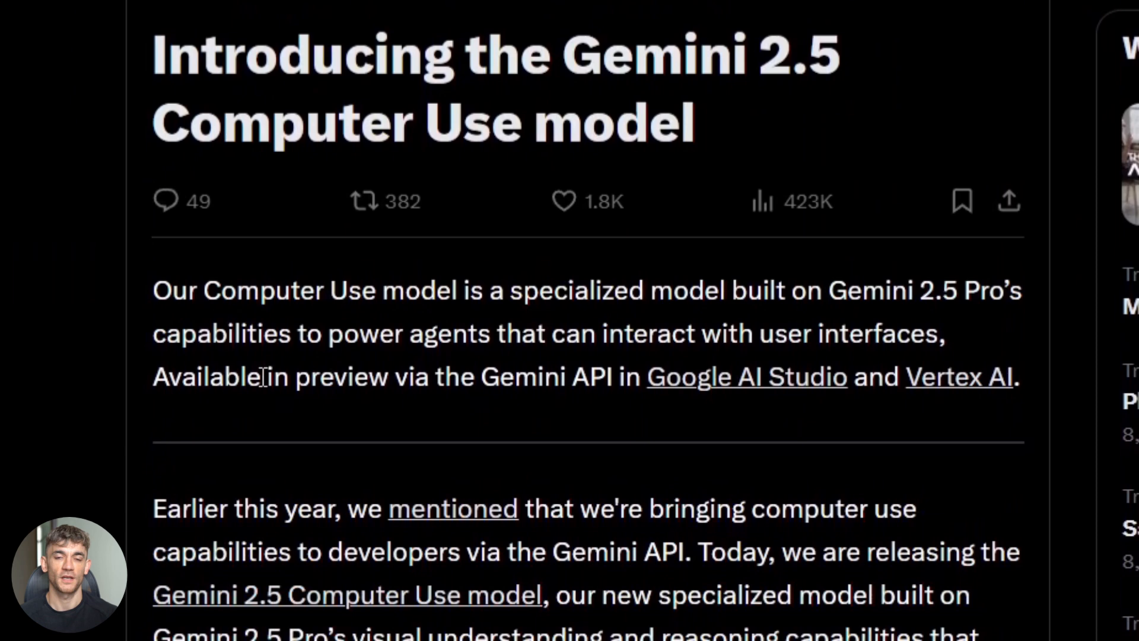
pyautogui.scroll(-3)
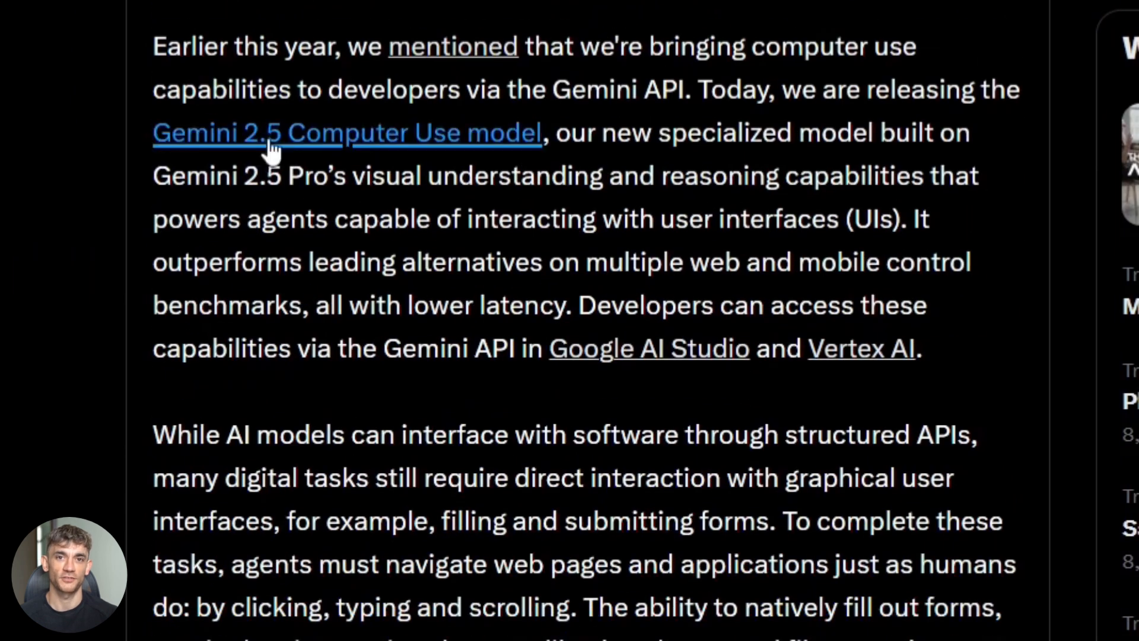
pyautogui.scroll(-3)
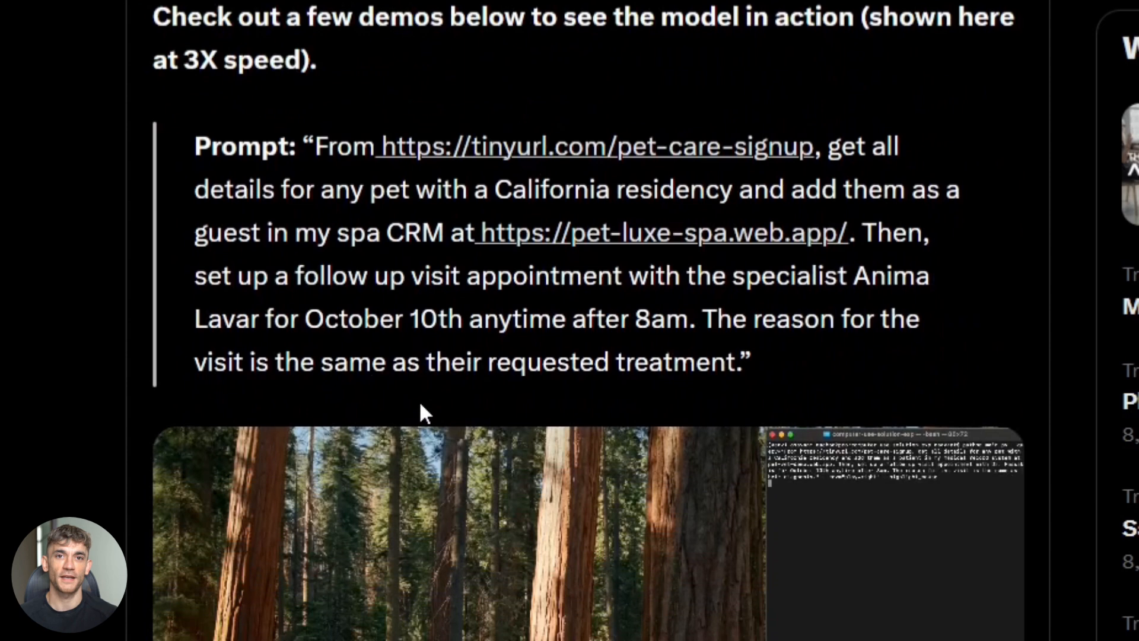
pyautogui.scroll(-3)
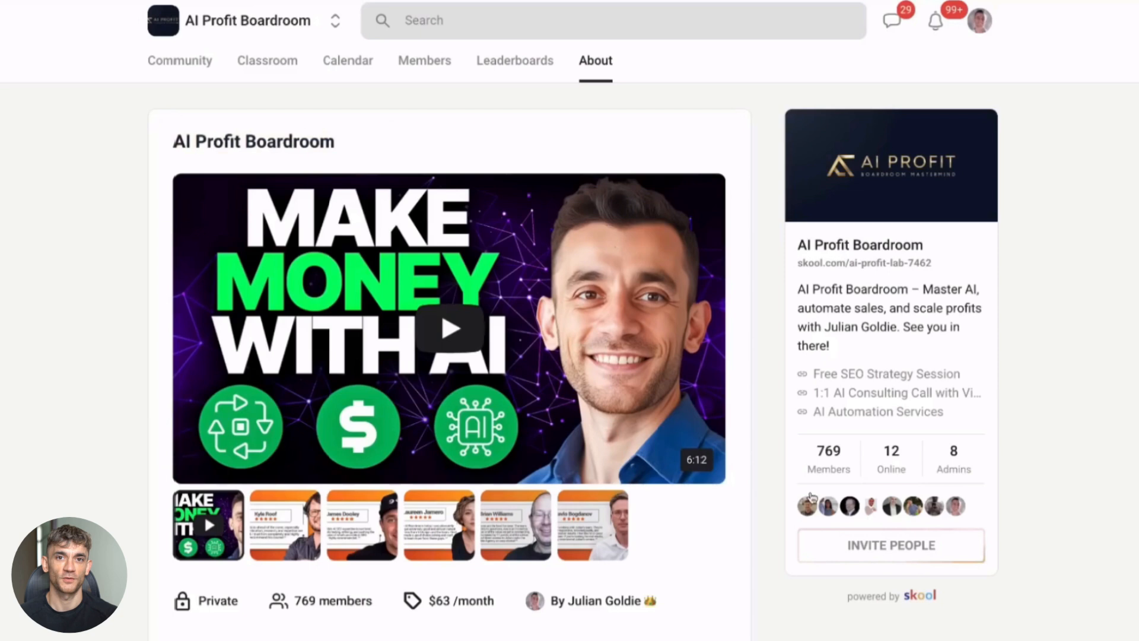
# View the Classroom course list, then open the pinned Welcome to the AI Profit Boardroom post.
pyautogui.click(267, 60)
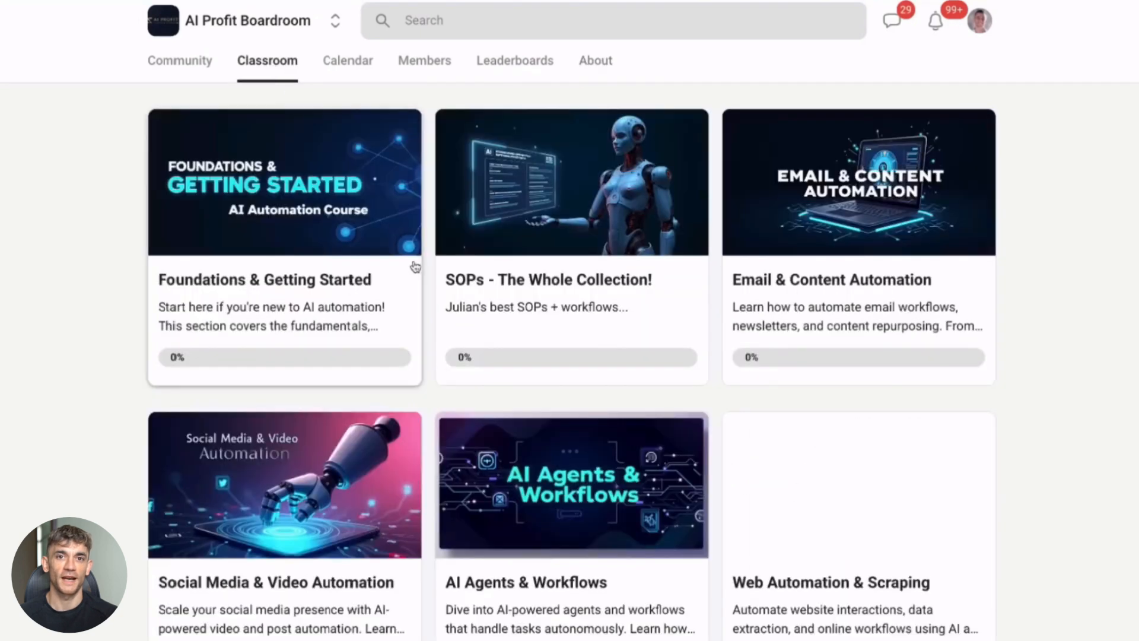
pyautogui.scroll(-3)
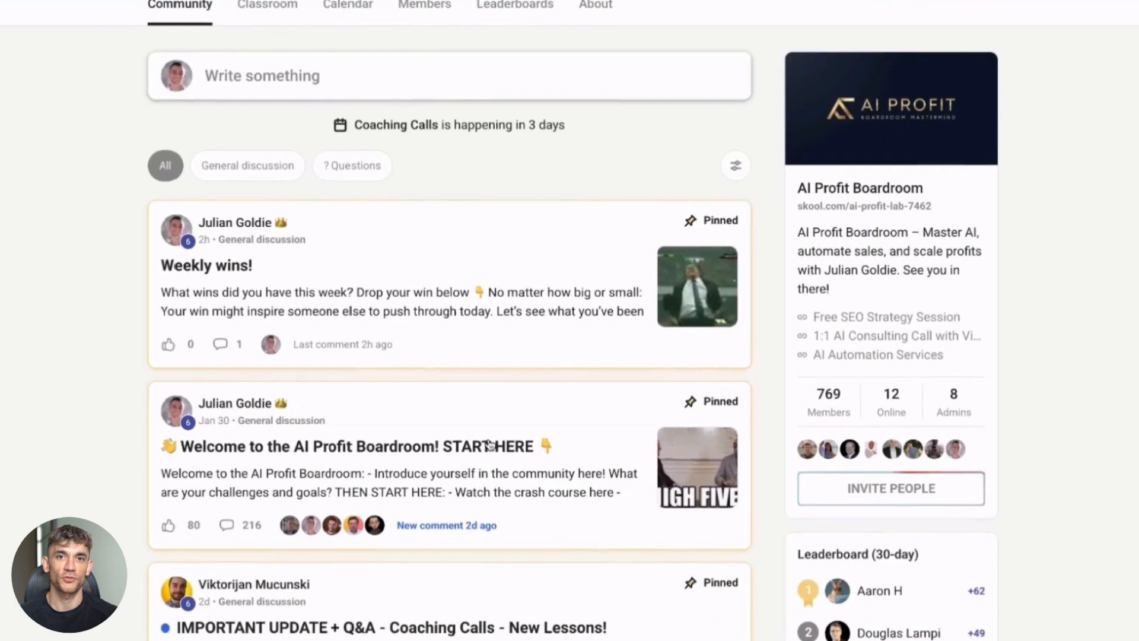
pyautogui.click(356, 447)
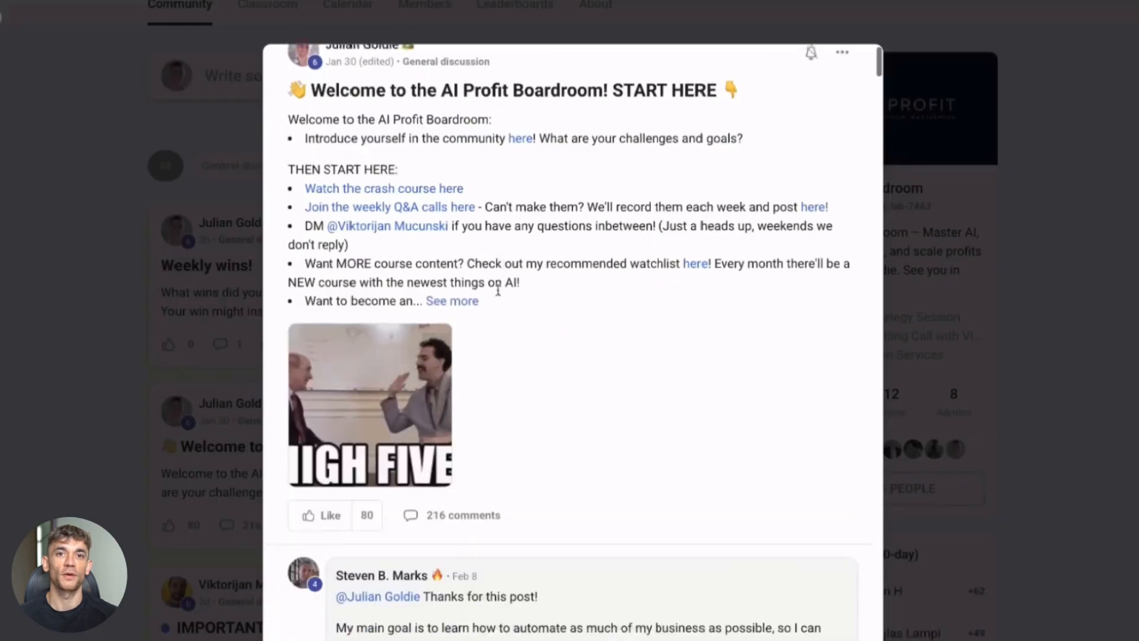
pyautogui.scroll(-3)
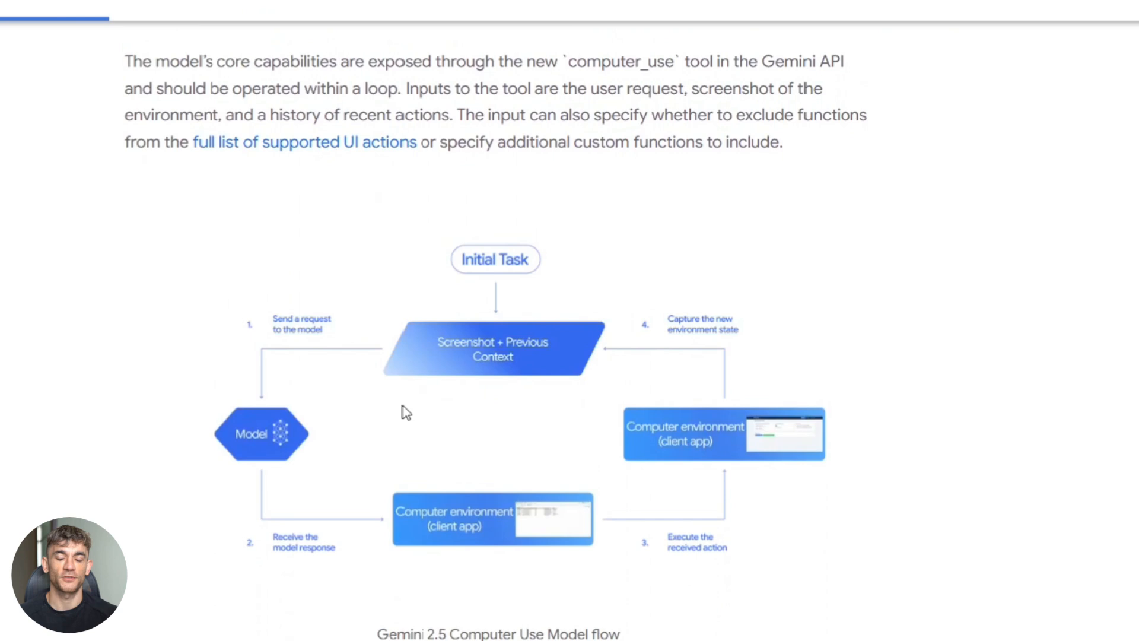
# Scroll through the request and action-execution steps, then back toward the page introduction.
pyautogui.scroll(-3)
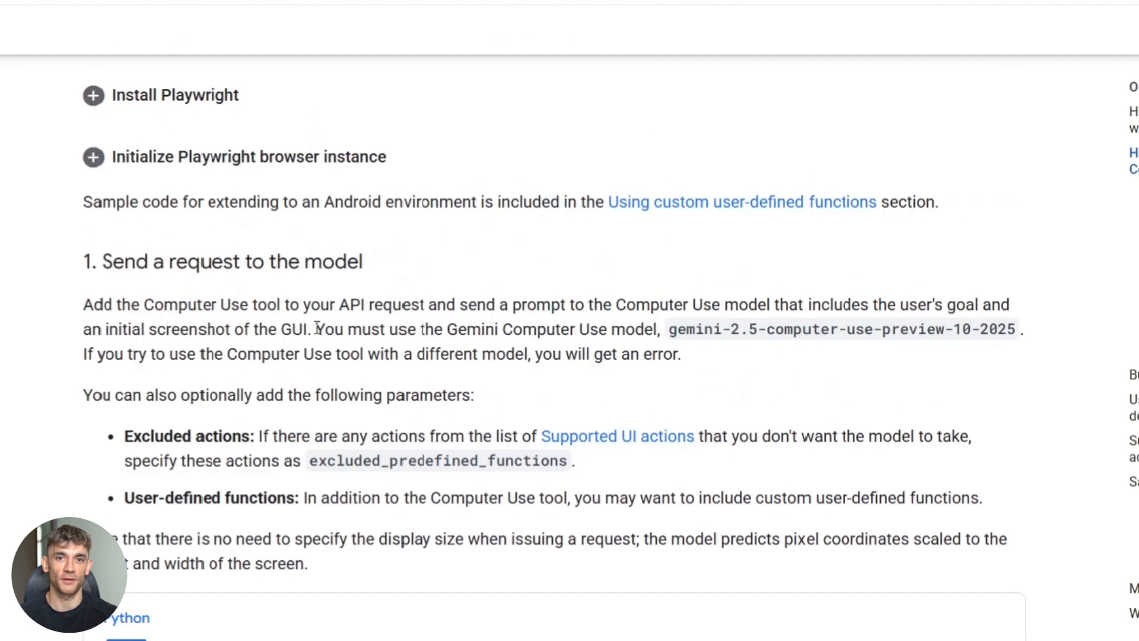
pyautogui.scroll(-3)
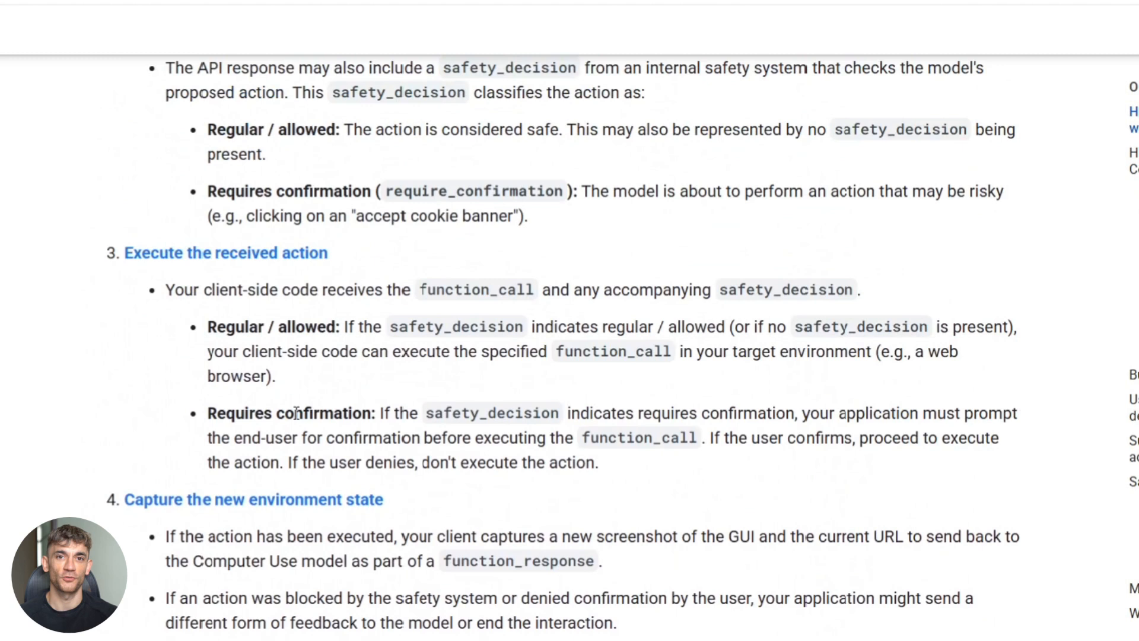
pyautogui.scroll(3)
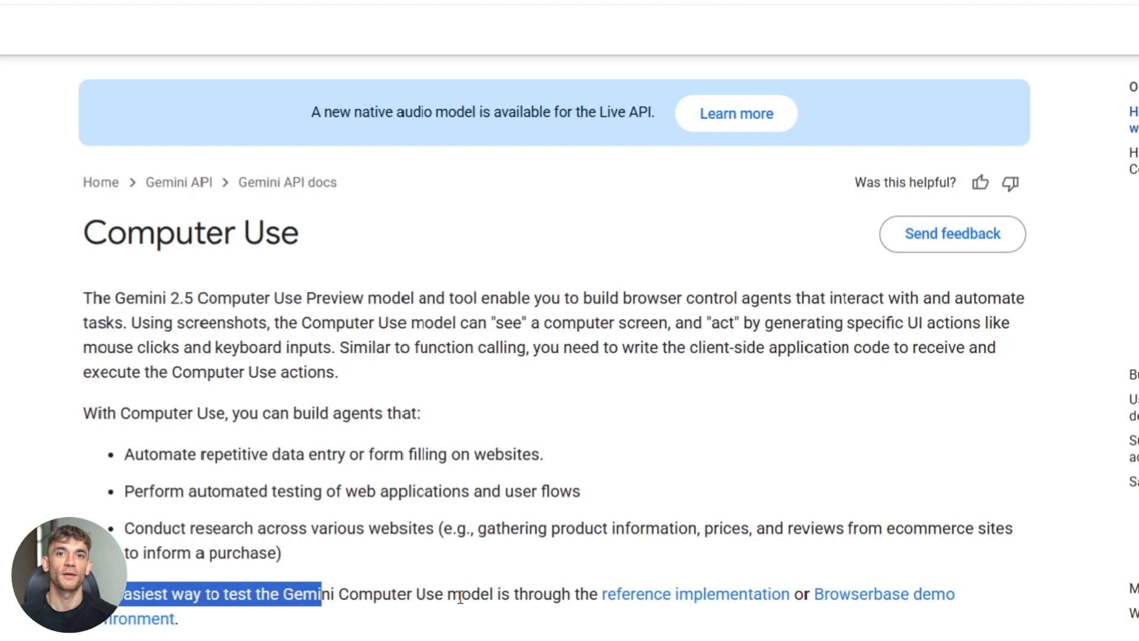
pyautogui.scroll(-3)
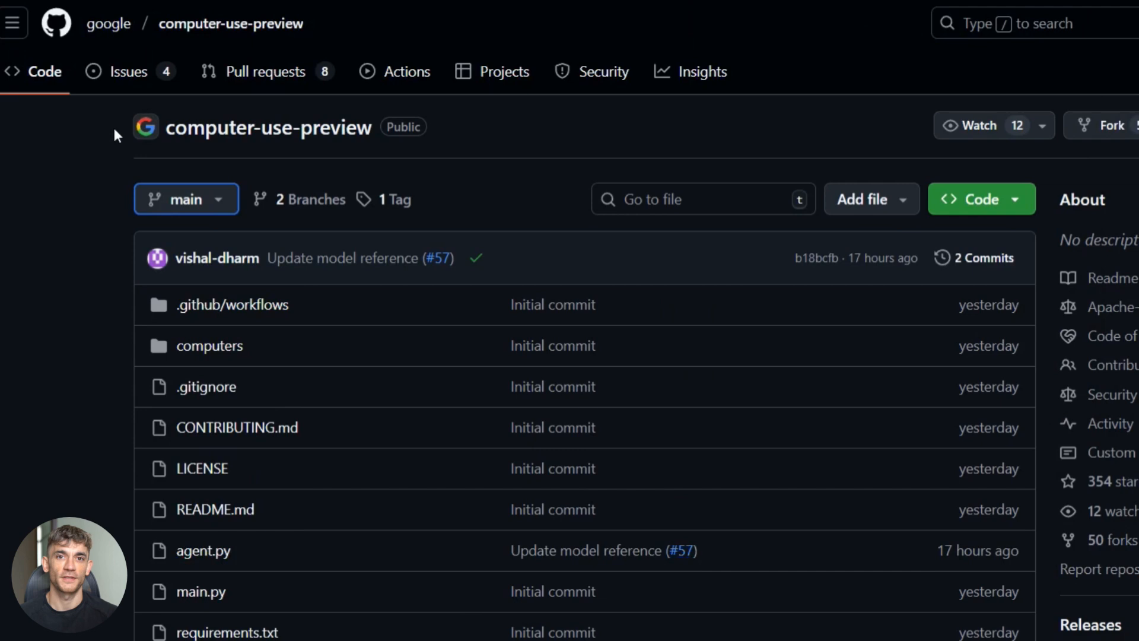
pyautogui.moveTo(80, 27)
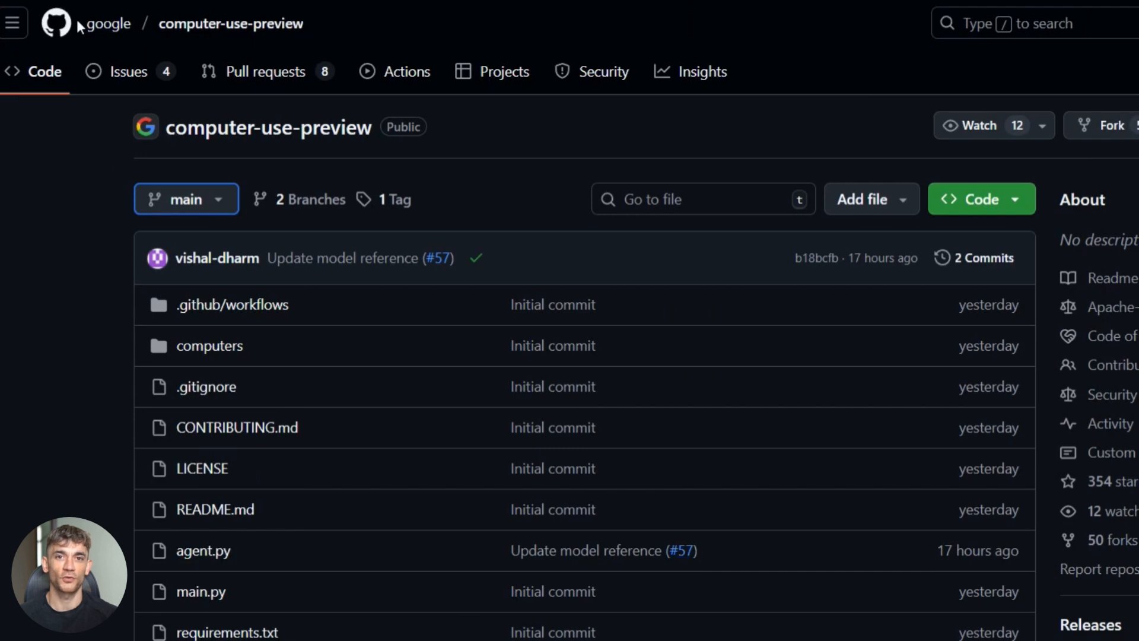
# Bring the computer-use-preview README's Quick Start installation steps into view on GitHub.
pyautogui.doubleClick(269, 127)
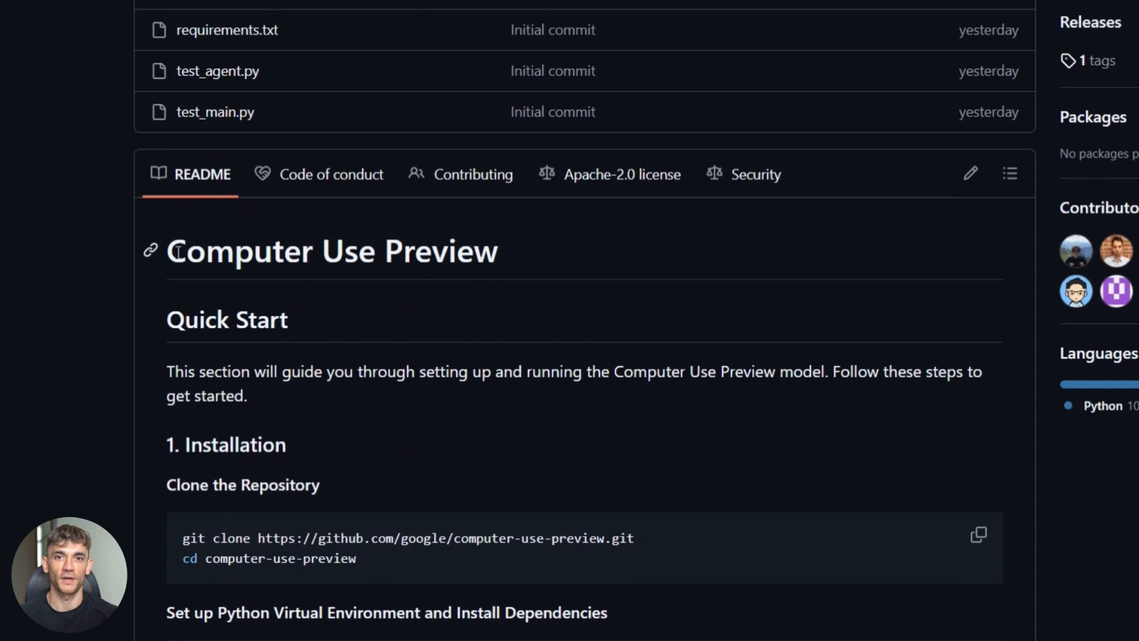
pyautogui.scroll(-3)
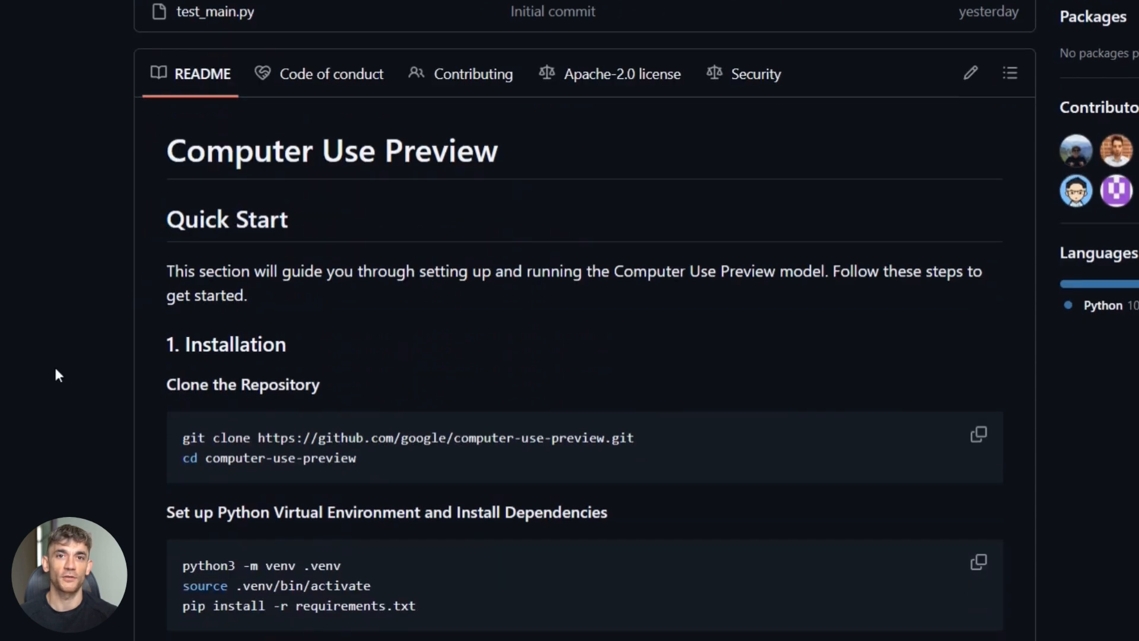
pyautogui.click(978, 435)
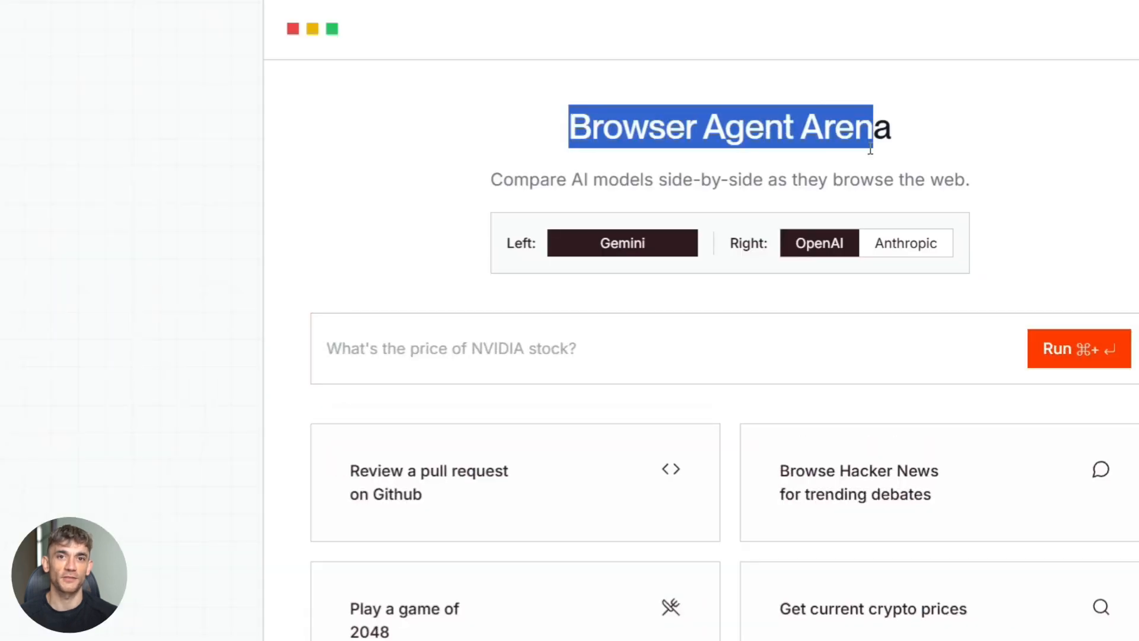
pyautogui.click(1078, 347)
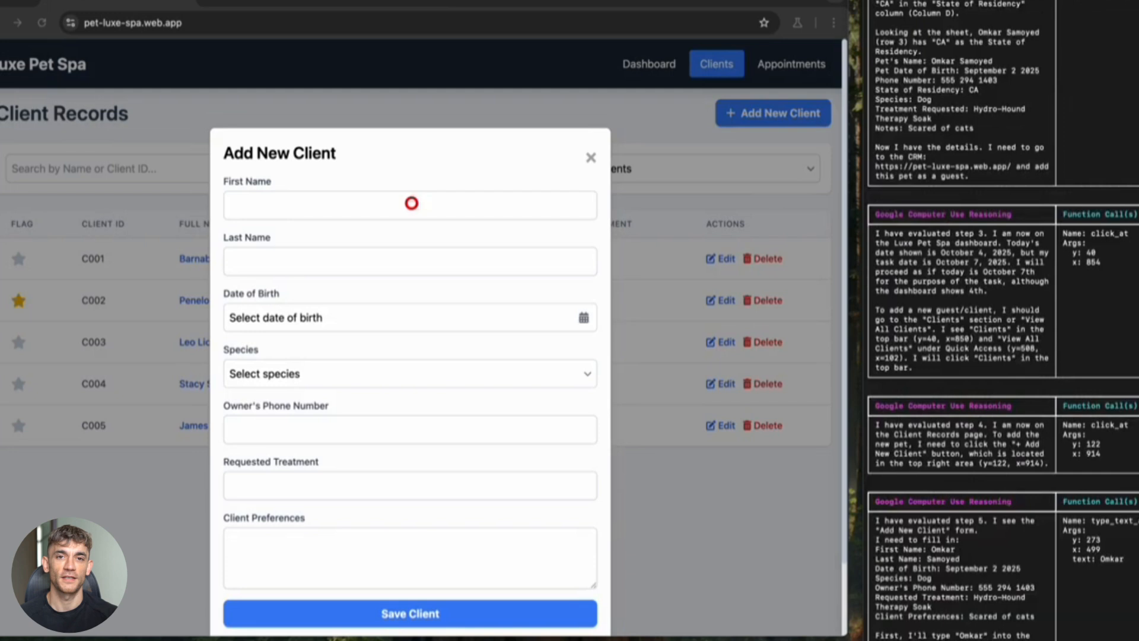
# Fill the Add New Client form fields and enter the service 'Hydro-Hound Therapy Soak'.
pyautogui.click(581, 318)
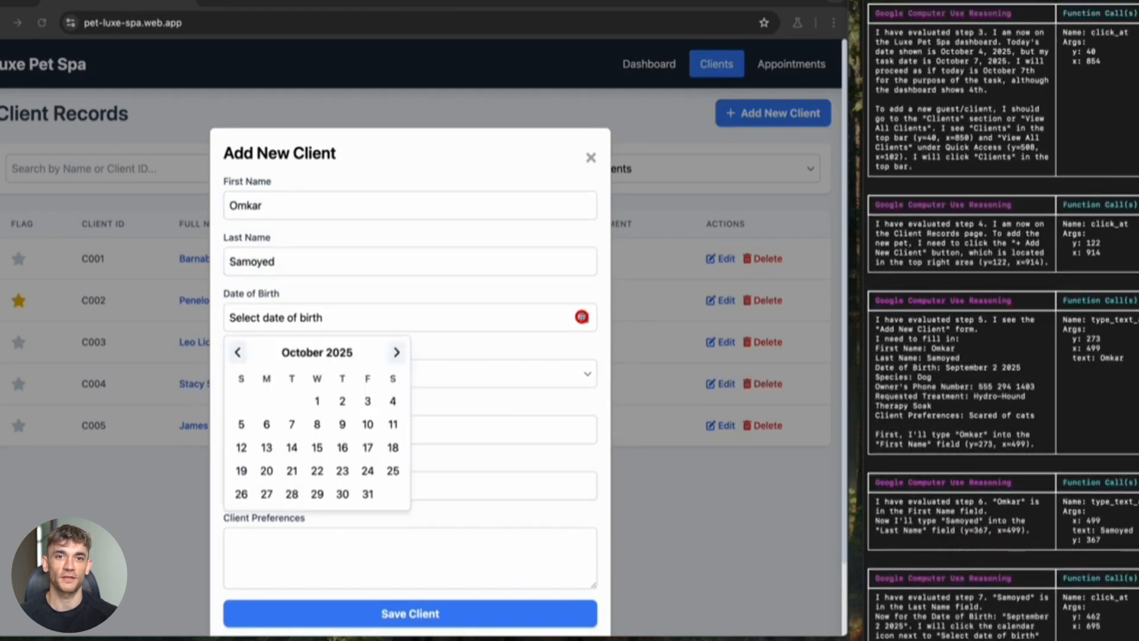
pyautogui.click(342, 401)
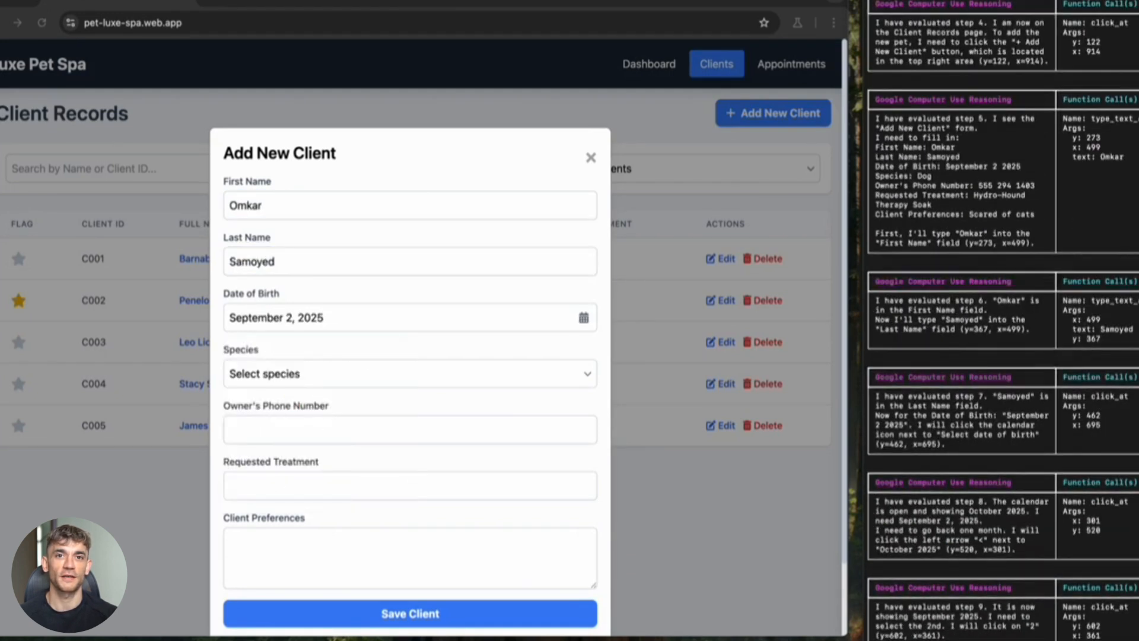
pyautogui.click(410, 374)
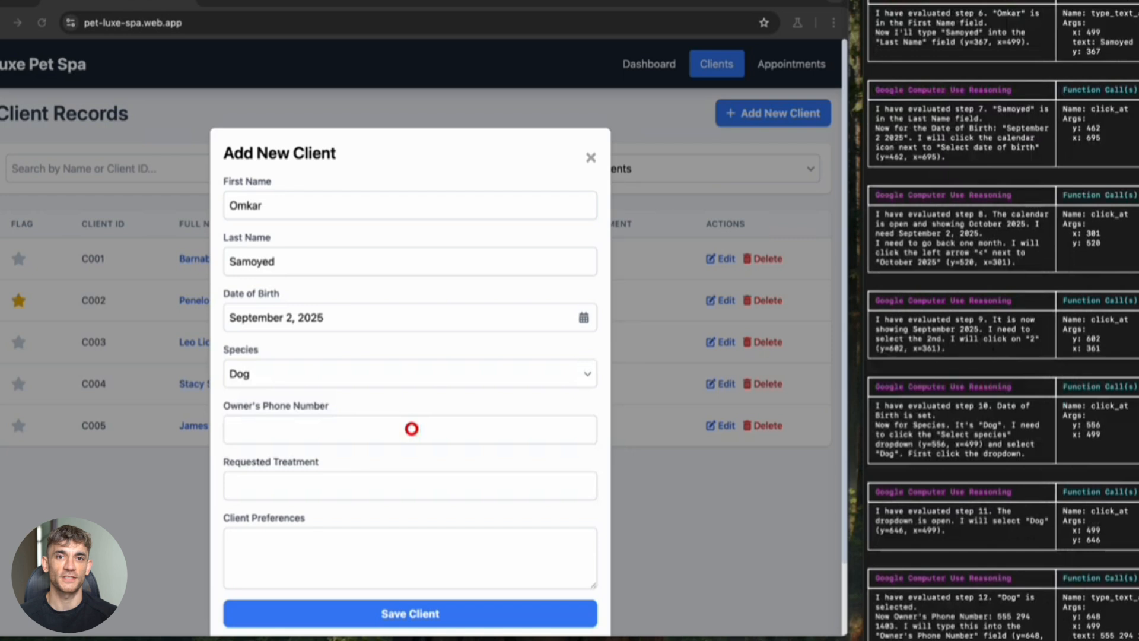
pyautogui.write('Hydro-Hound Therapy Soak')
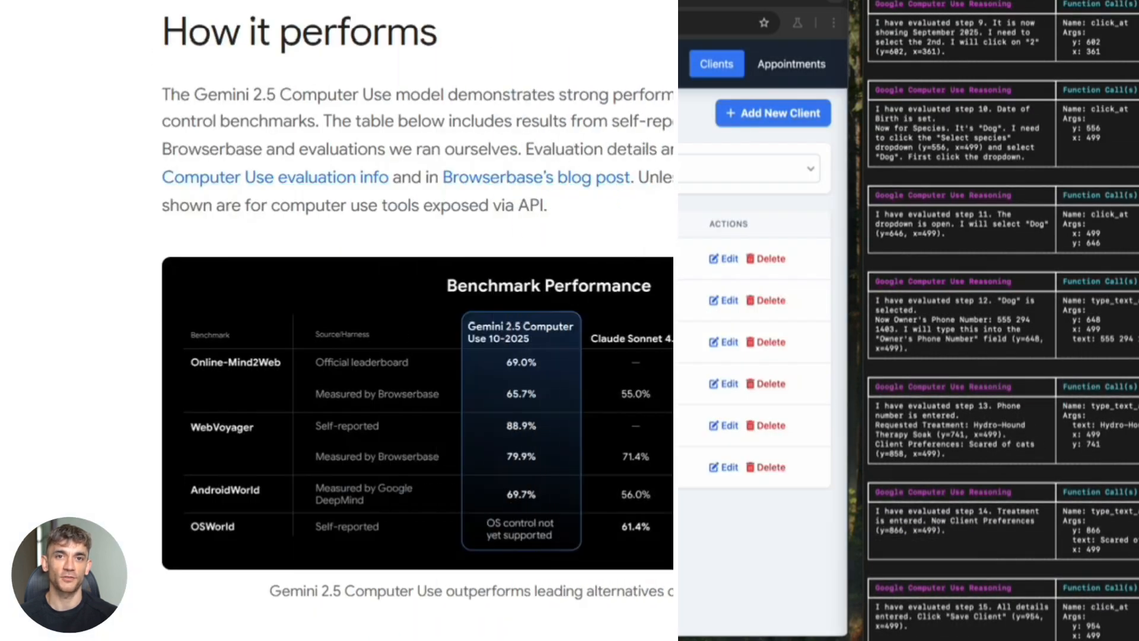
# Highlight the strong-benchmark claim under 'How it performs' and view the Benchmark Performance table.
pyautogui.moveTo(162, 95); pyautogui.dragTo(704, 95)
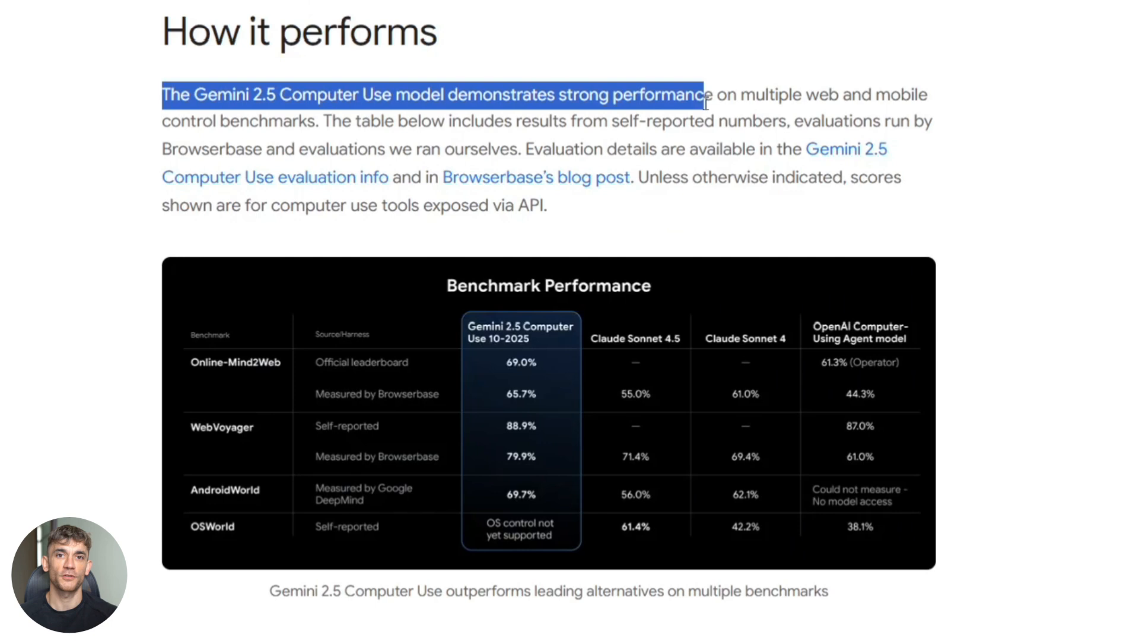
pyautogui.moveTo(355, 121); pyautogui.dragTo(473, 121)
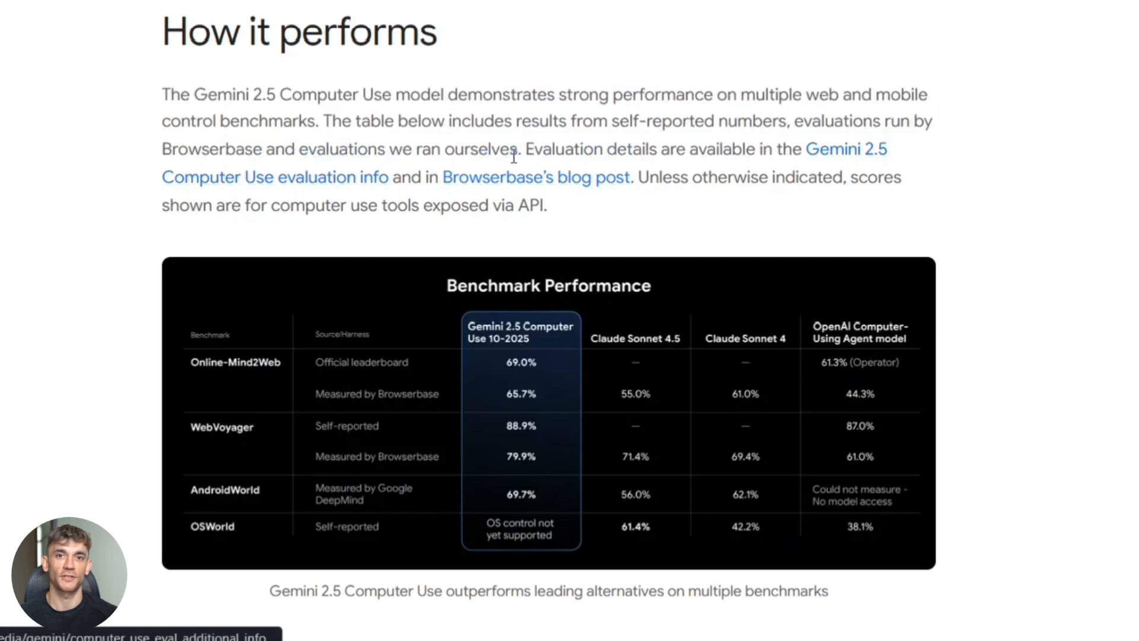
pyautogui.scroll(-3)
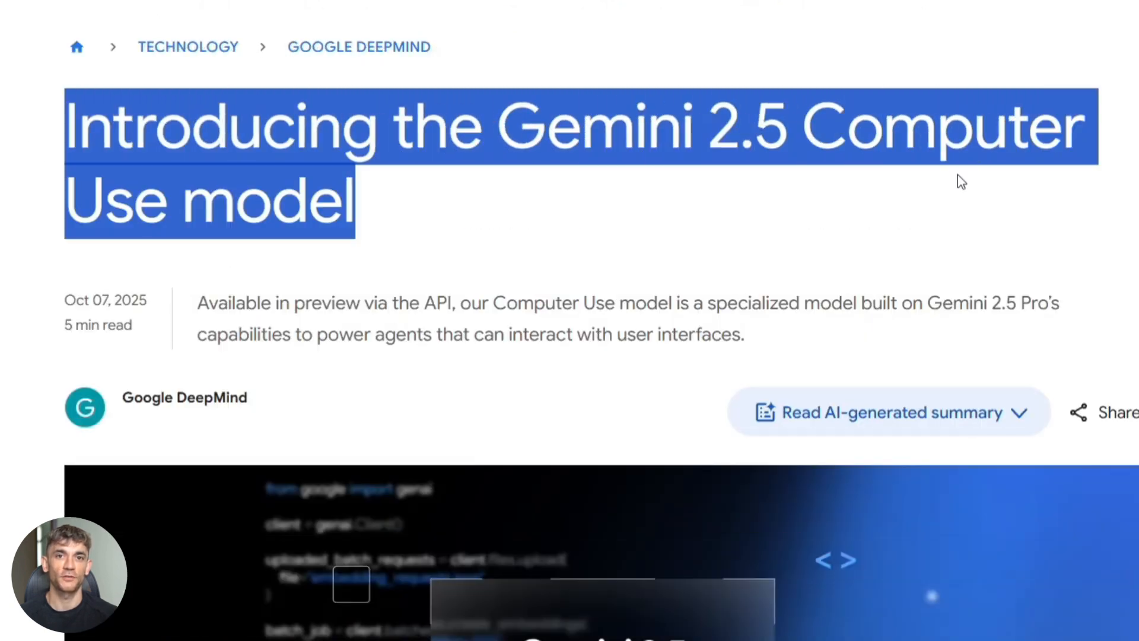
# Highlight the article title, read the intro to 'How it works', then enter first name 'Omkar'.
pyautogui.click(105, 300)
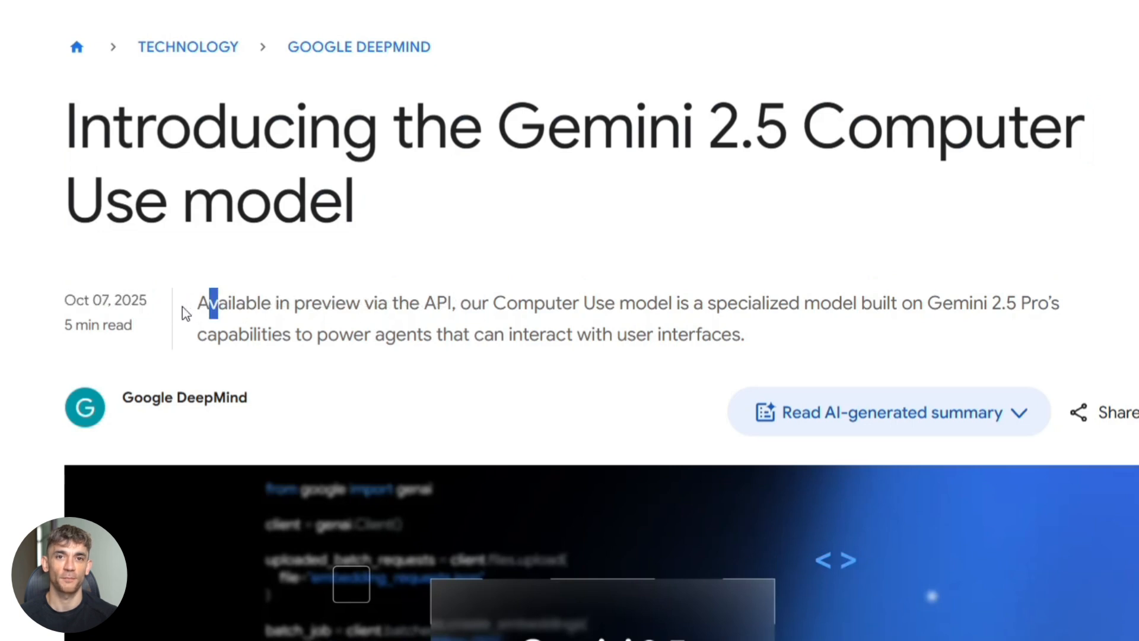
pyautogui.moveTo(206, 303); pyautogui.dragTo(1061, 303)
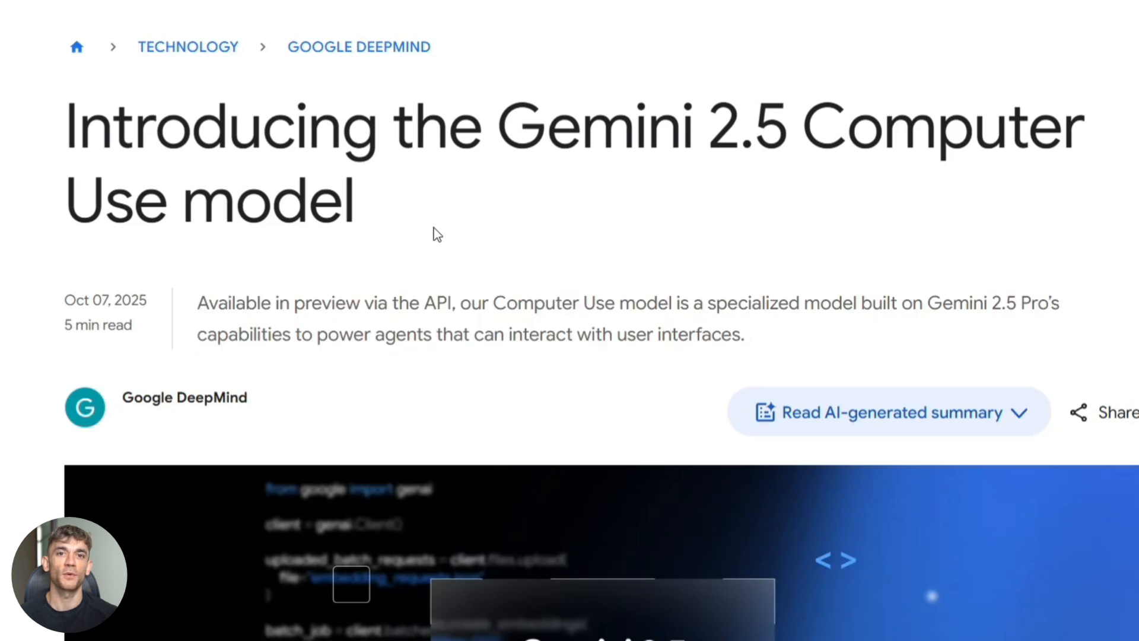
pyautogui.scroll(-3)
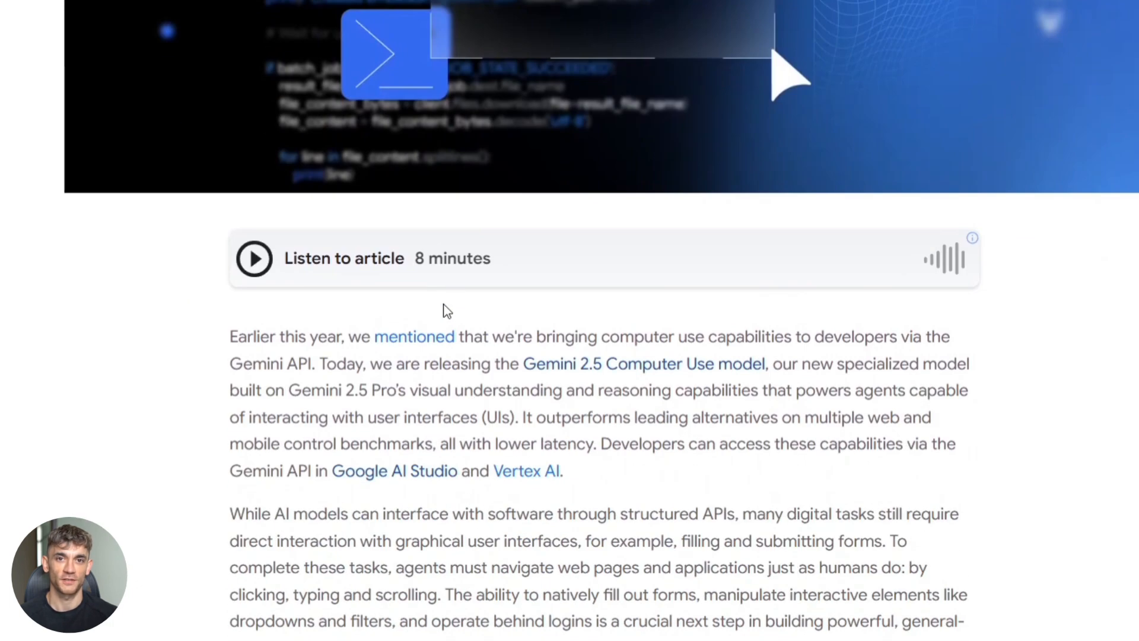
pyautogui.scroll(-3)
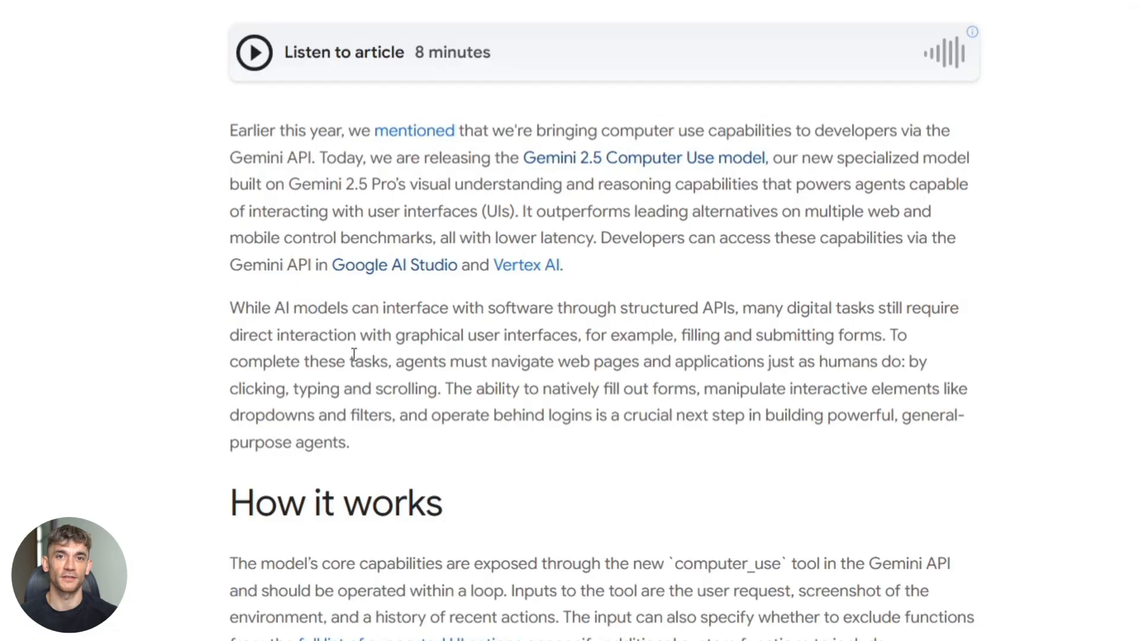
pyautogui.write('Omkar')
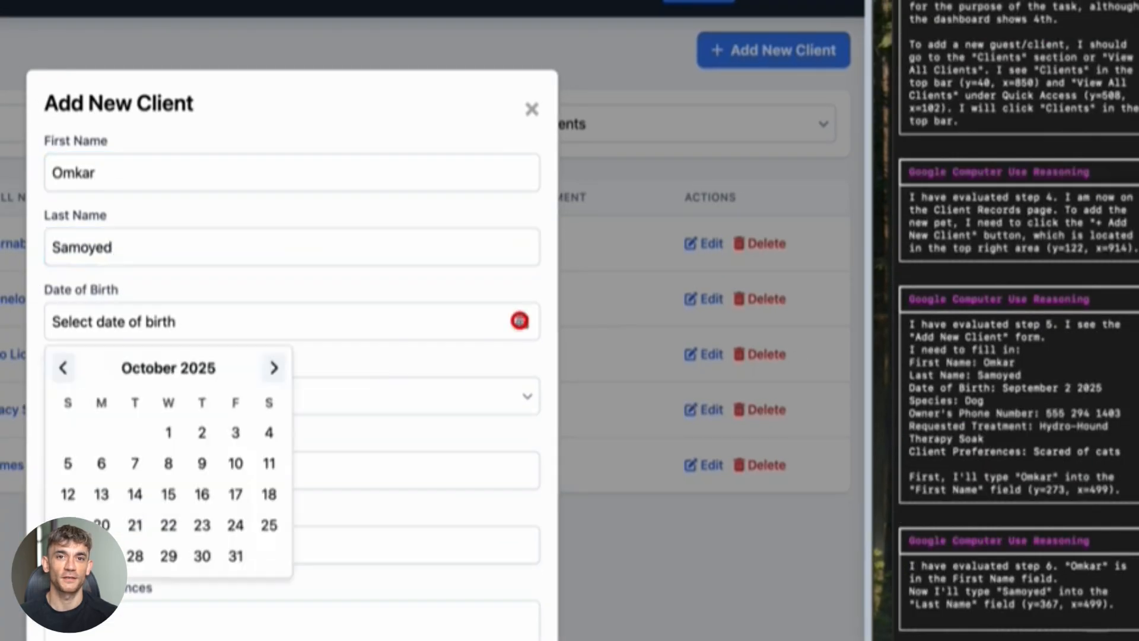
pyautogui.click(62, 368)
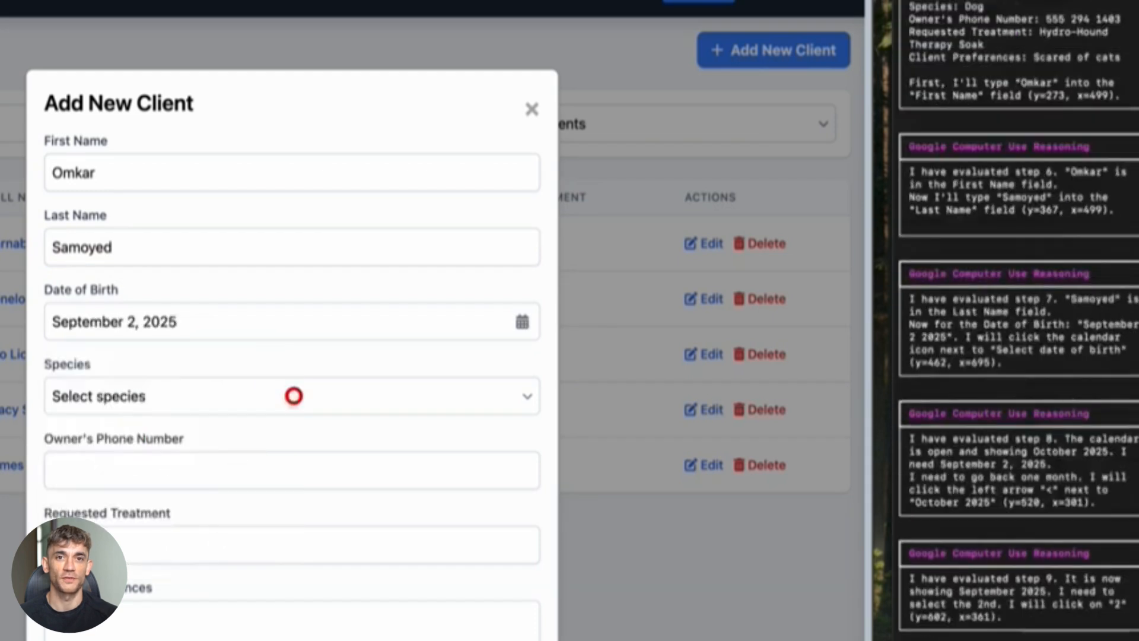
pyautogui.click(291, 396)
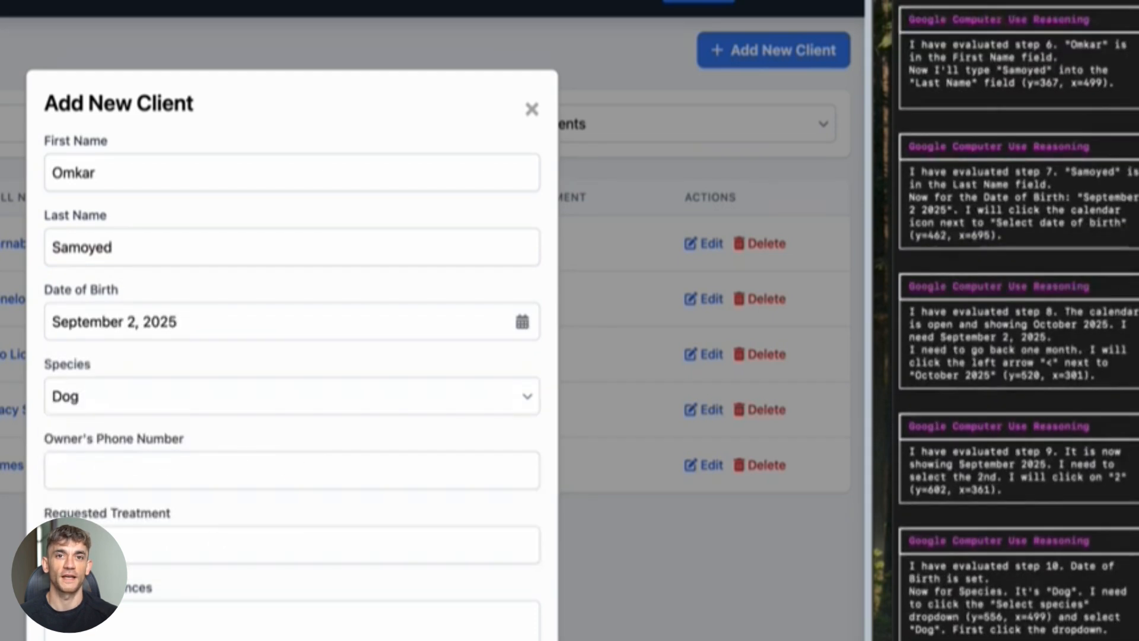
pyautogui.write('555 294 1403')
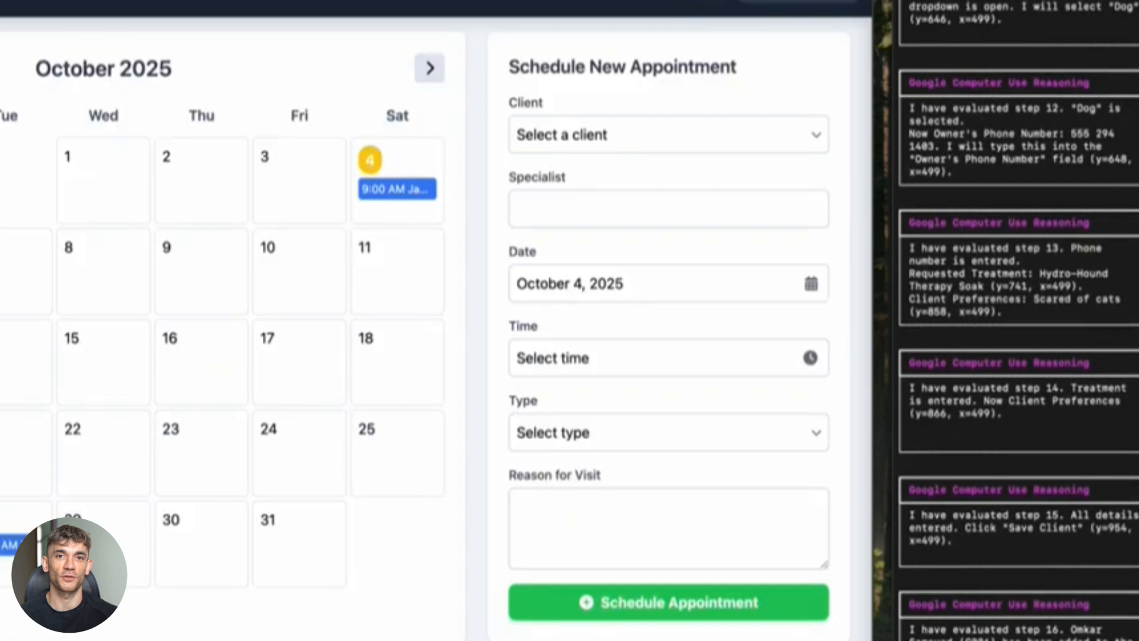
# Save the client and start a new appointment with the Client dropdown.
pyautogui.click(665, 134)
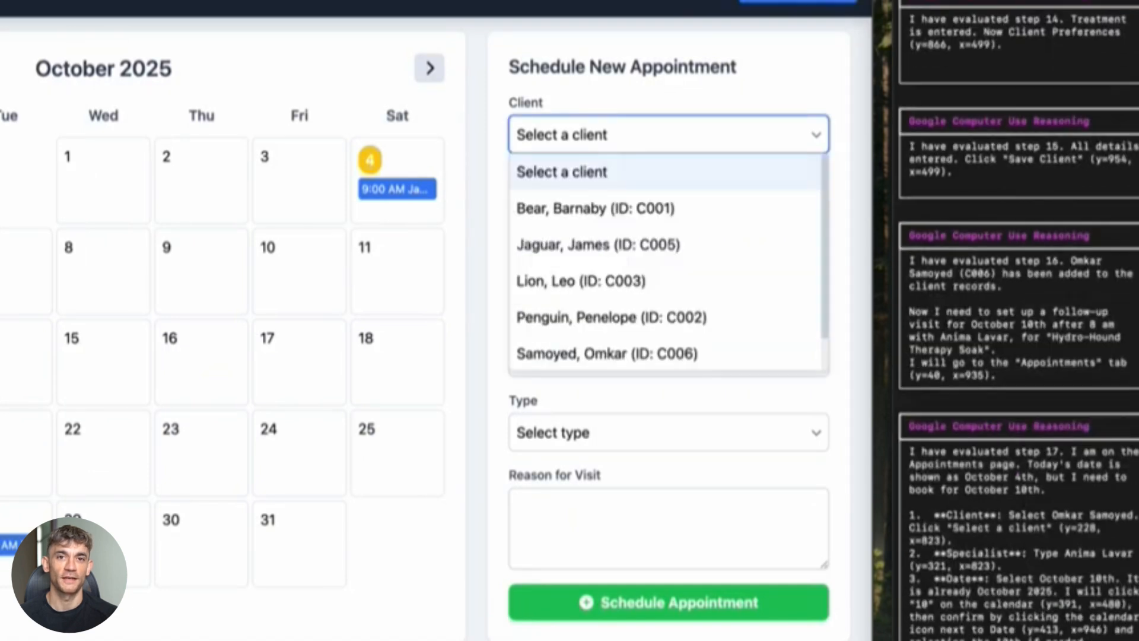
pyautogui.click(606, 354)
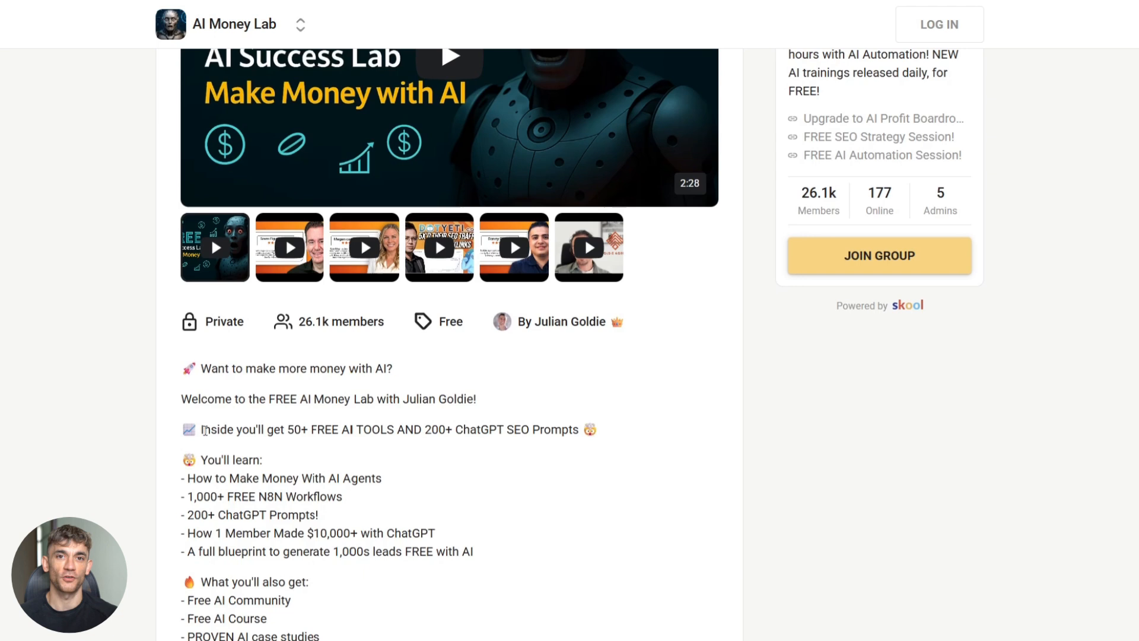
# Browse the AI Money Lab about page and play a testimonial video from the gallery.
pyautogui.scroll(-3)
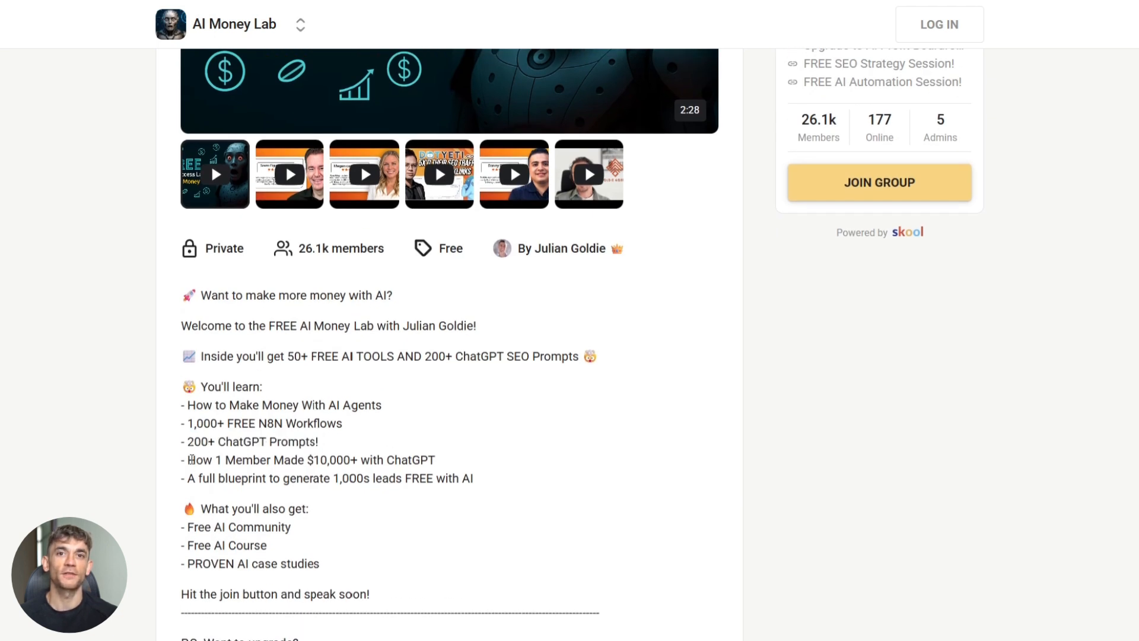
pyautogui.scroll(-3)
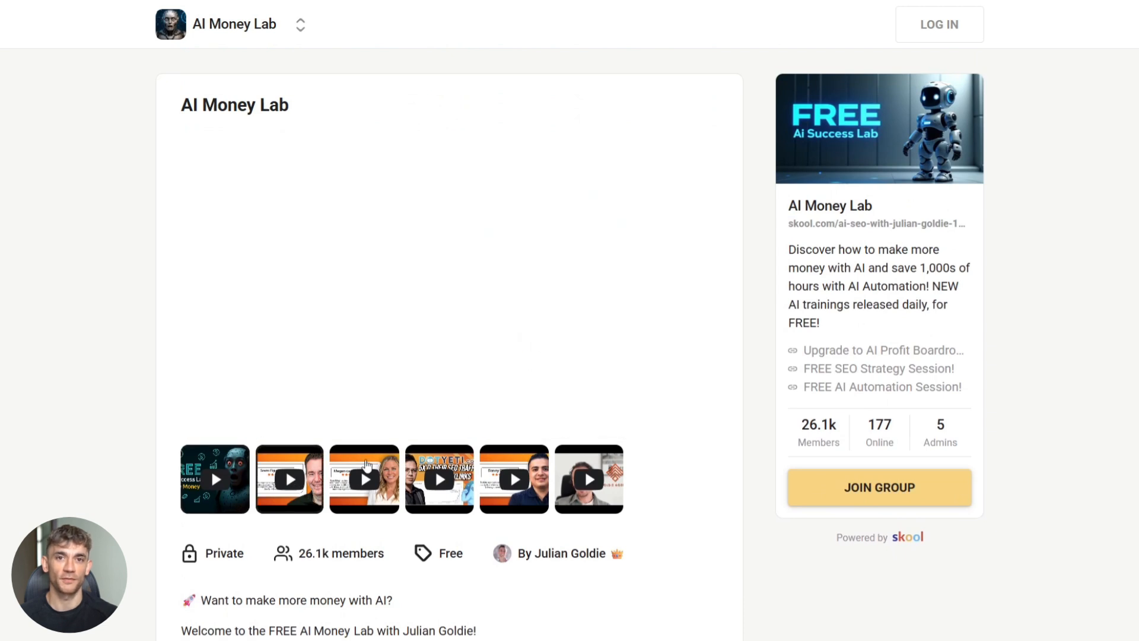
pyautogui.moveTo(435, 286)
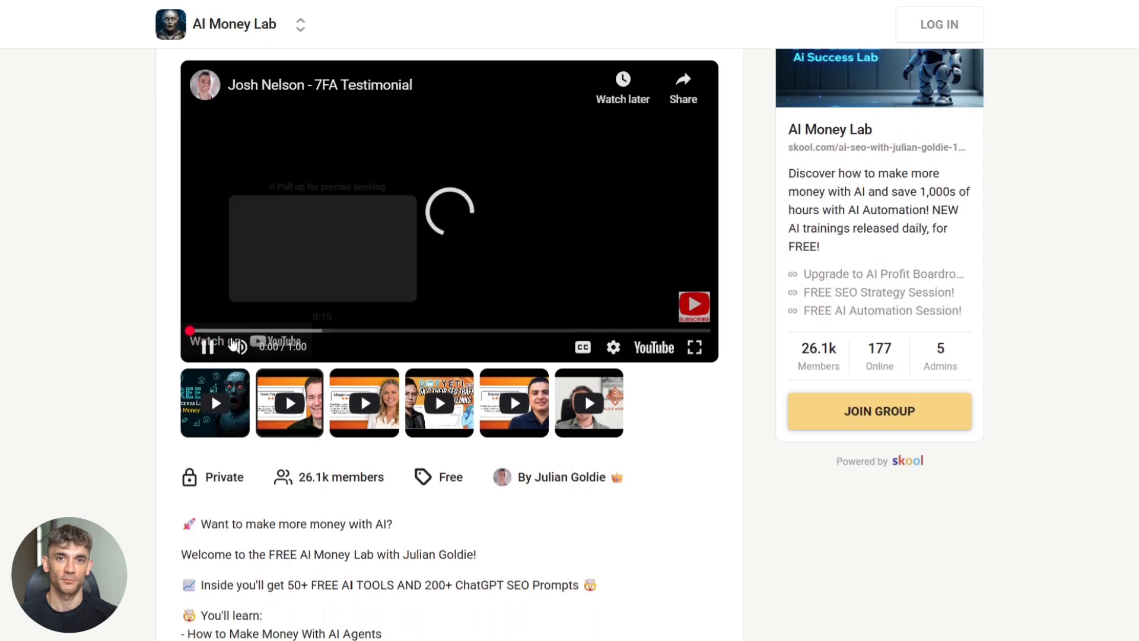
pyautogui.click(208, 346)
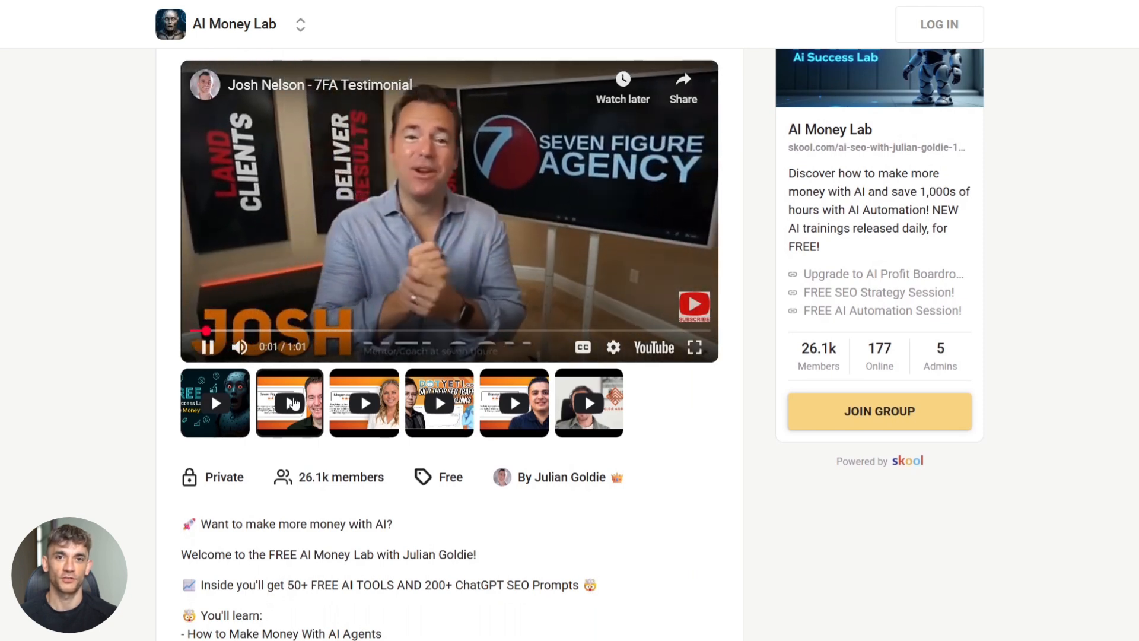
# Read further and highlight that trainings are released daily for free.
pyautogui.scroll(-3)
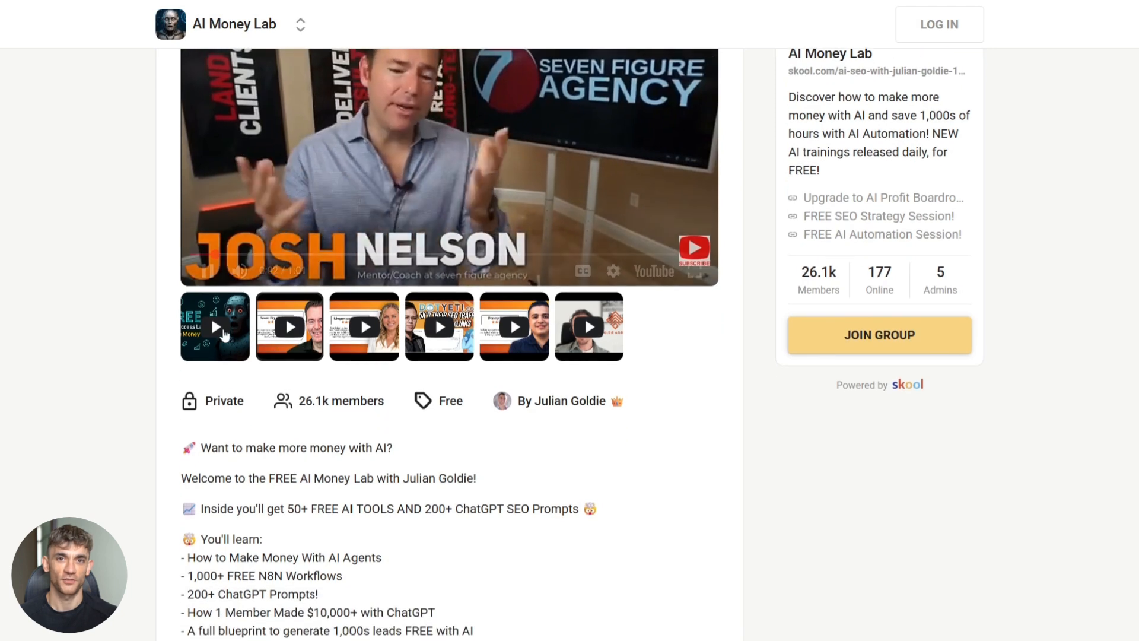
pyautogui.scroll(-3)
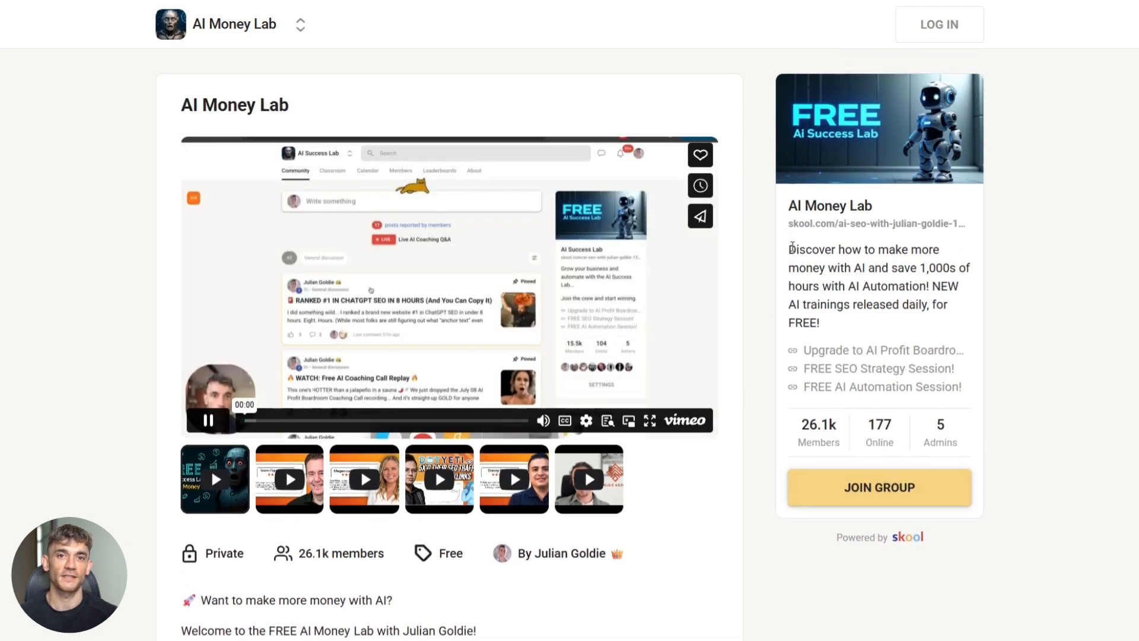
pyautogui.moveTo(813, 305); pyautogui.dragTo(820, 322)
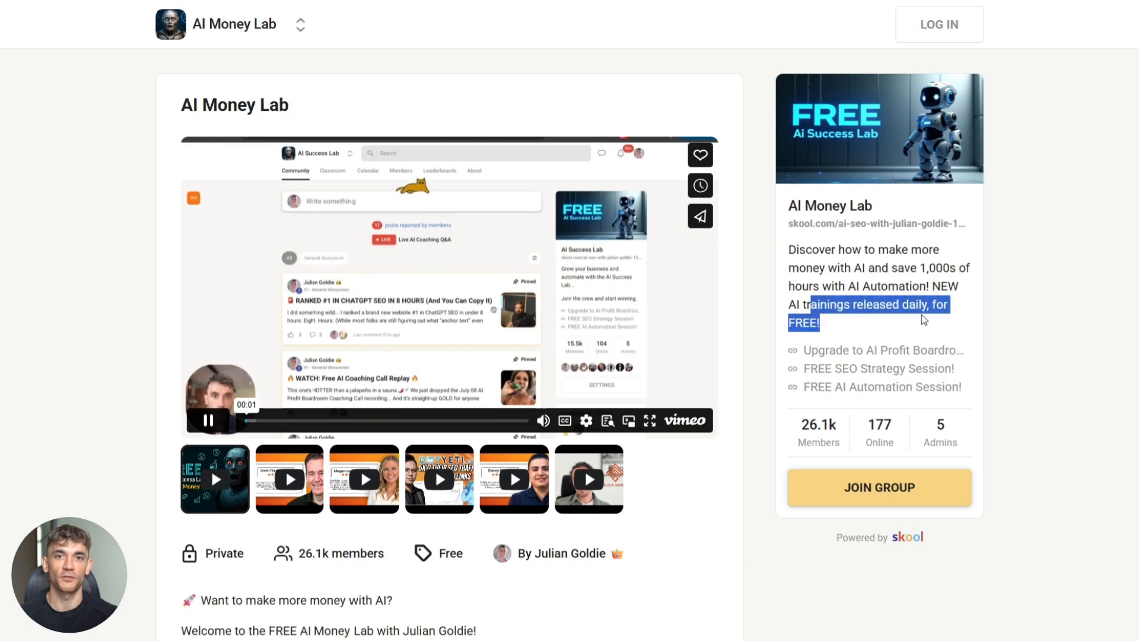